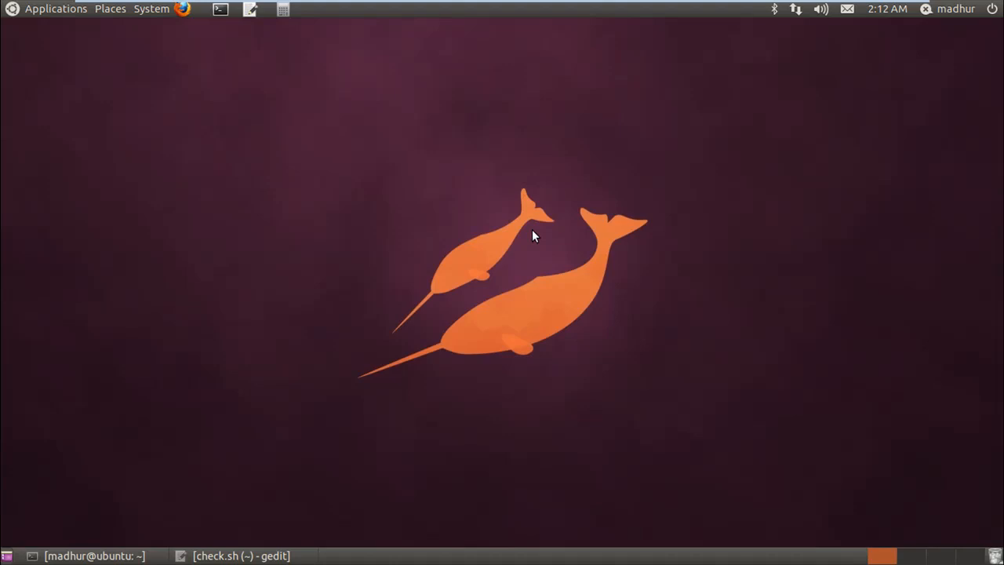
mouse_move(474, 276)
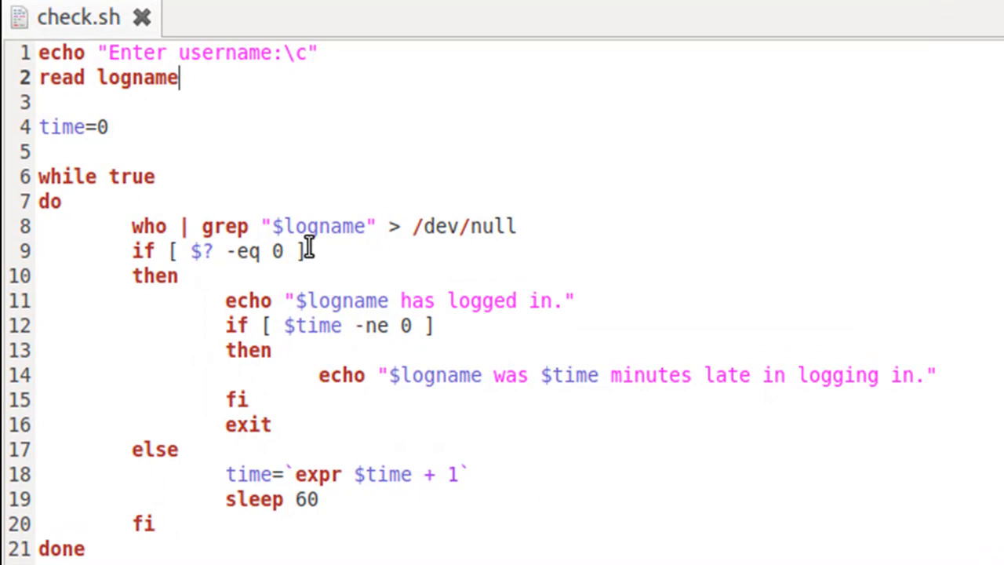
mouse_move(188, 13)
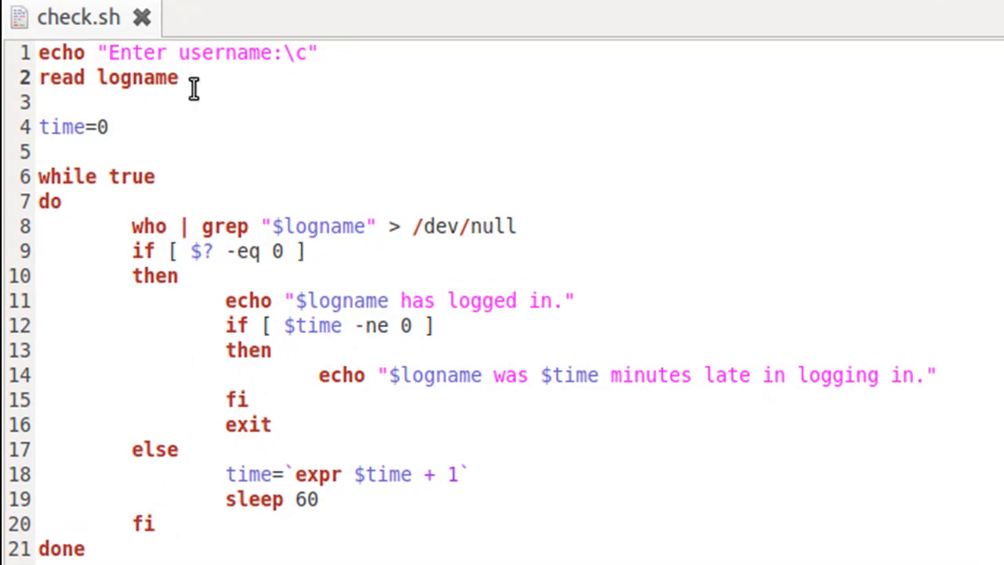
mouse_move(185, 78)
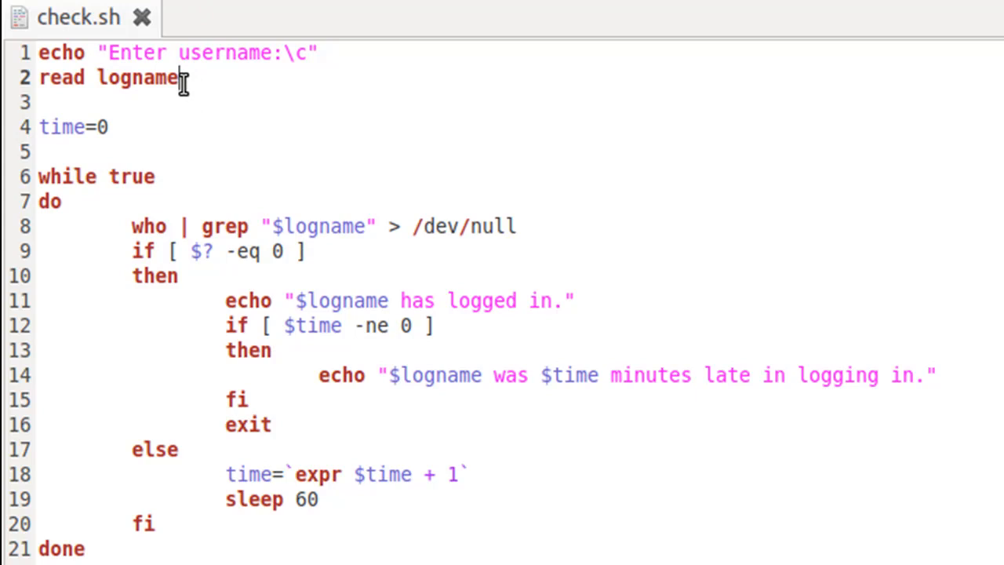
Step: Place the cursor on the blank line 3 below 'read logname' in check.sh
double_click(138, 79)
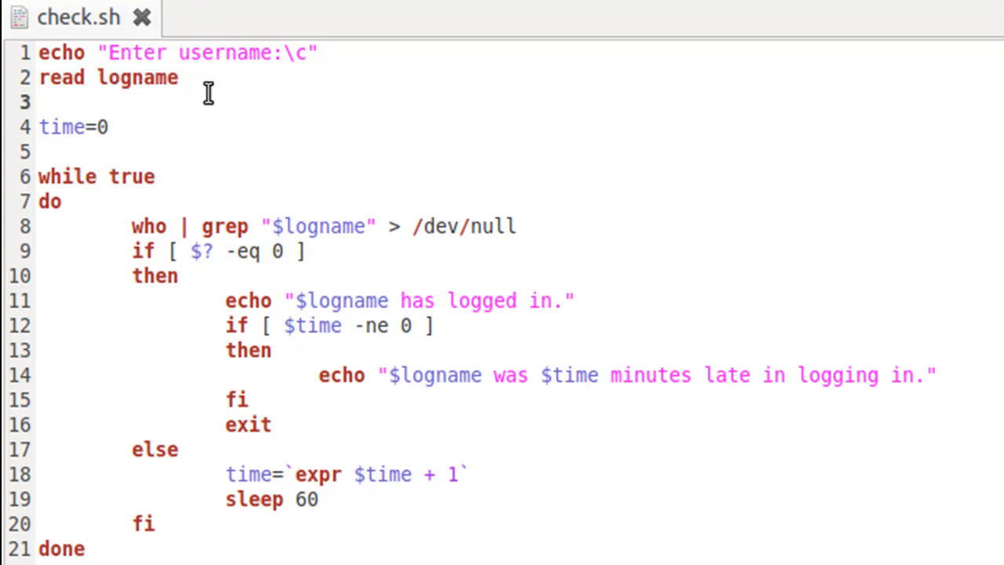
click(39, 102)
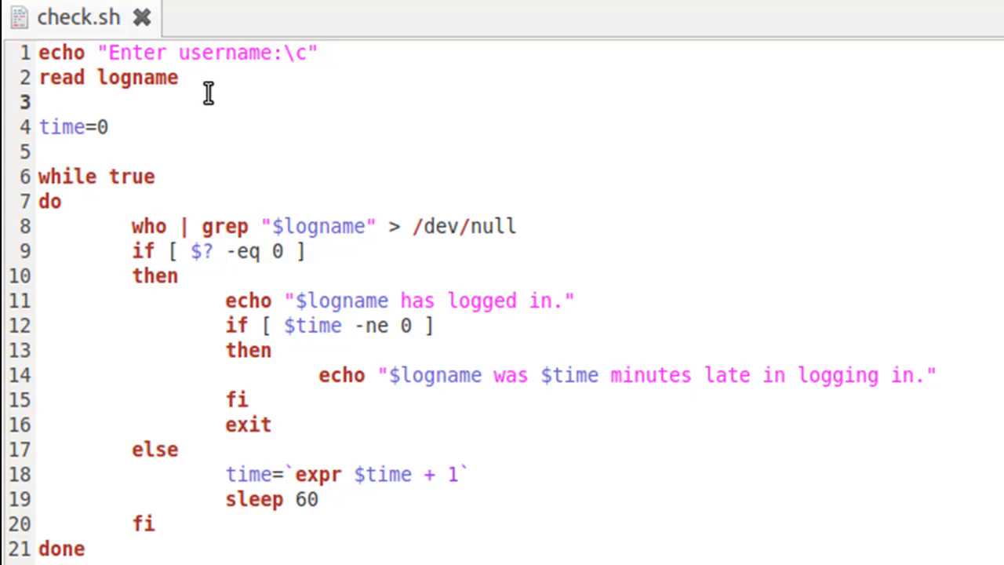
click(40, 101)
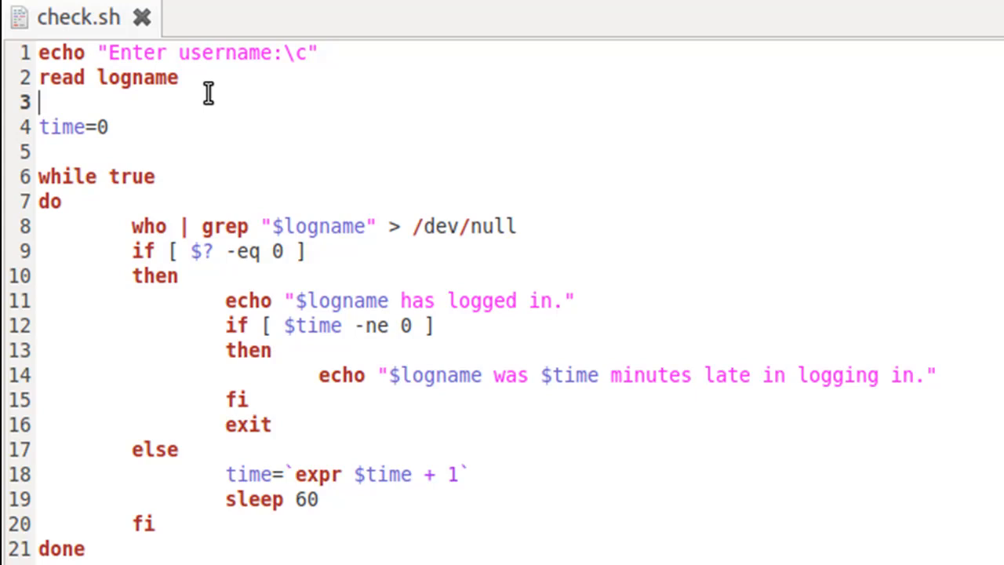
Step: Write grep "$logname" /etc/passwd on a new line below read logname
key(Return)
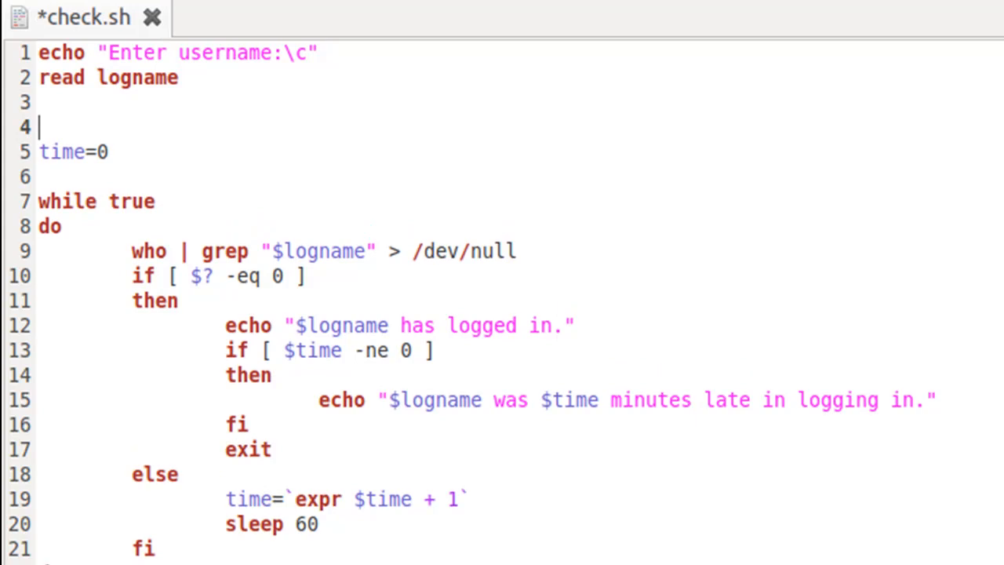
text(grep)
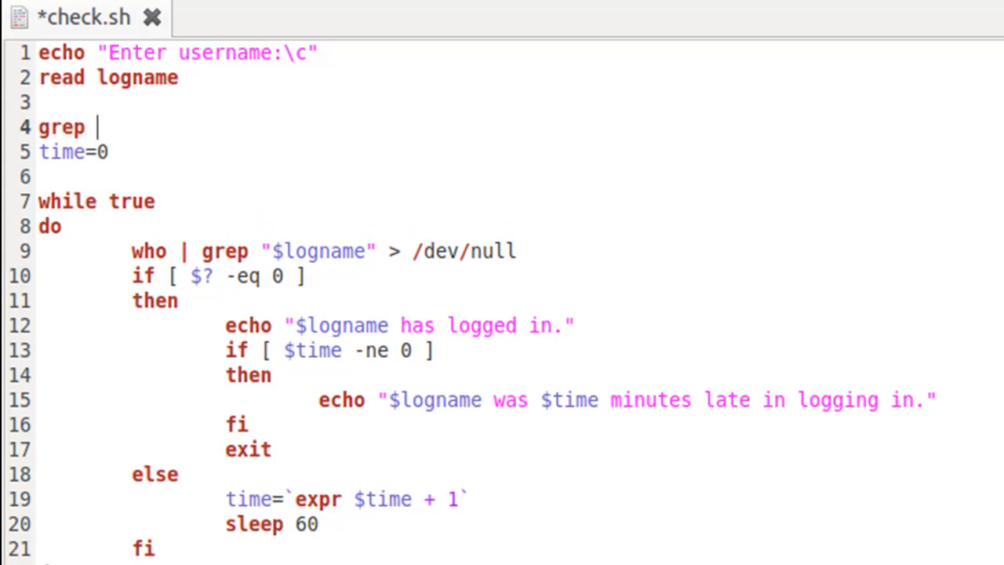
text($lo)
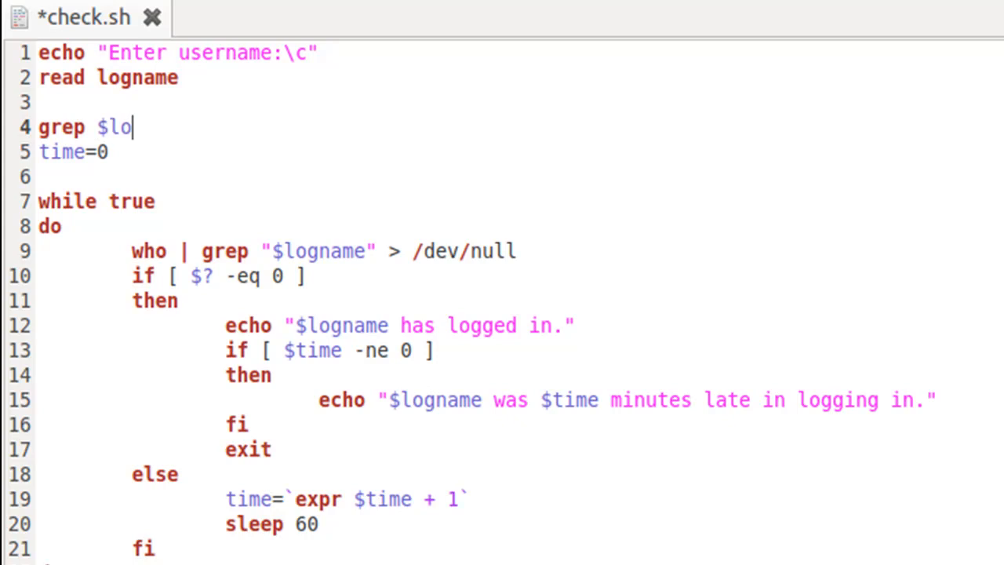
text(gname")
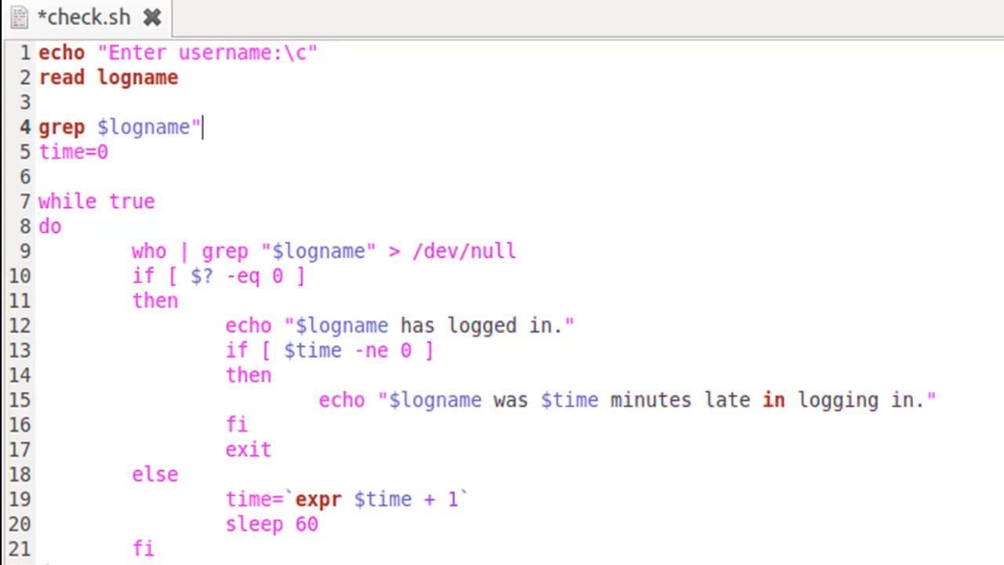
text(")
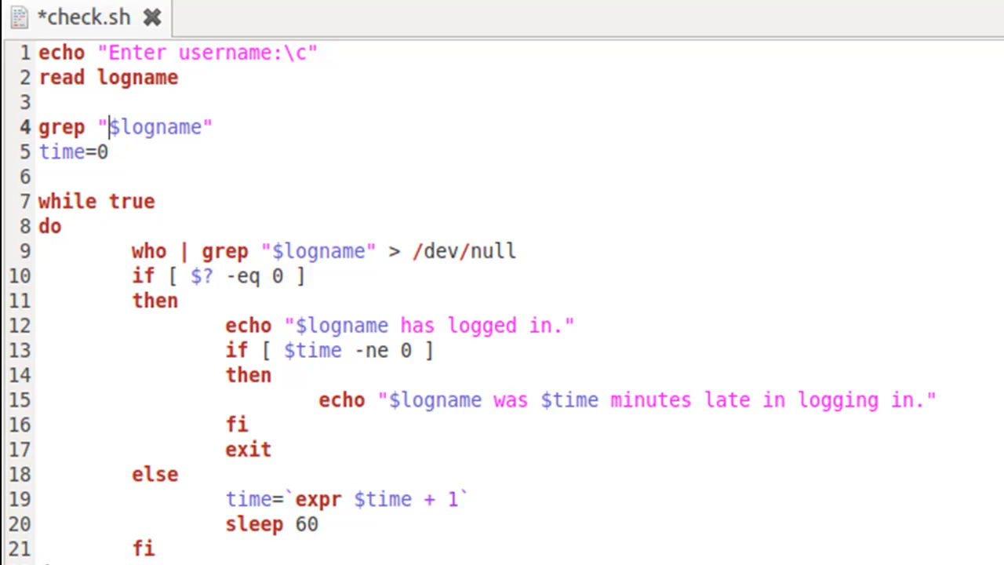
click(213, 126)
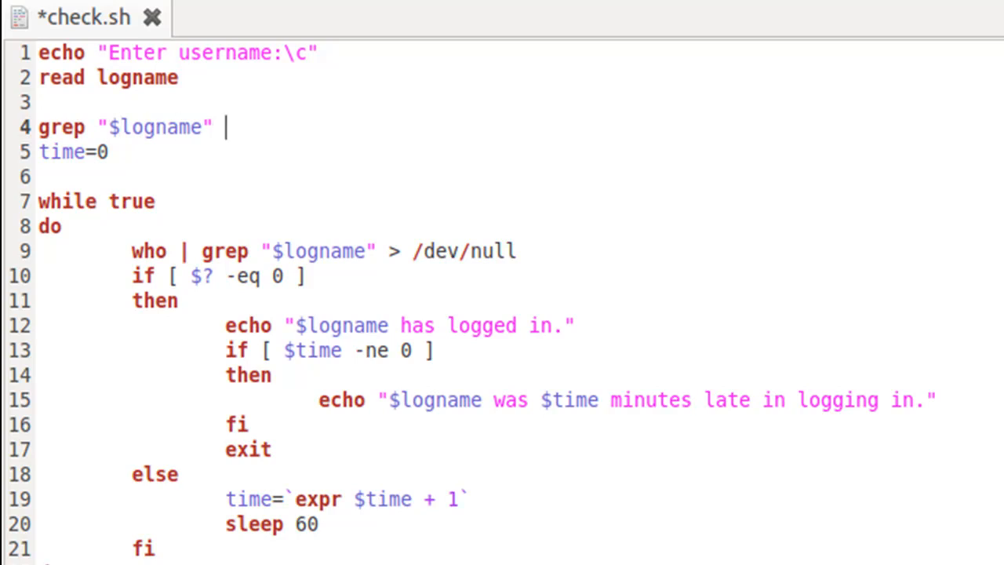
text(/e)
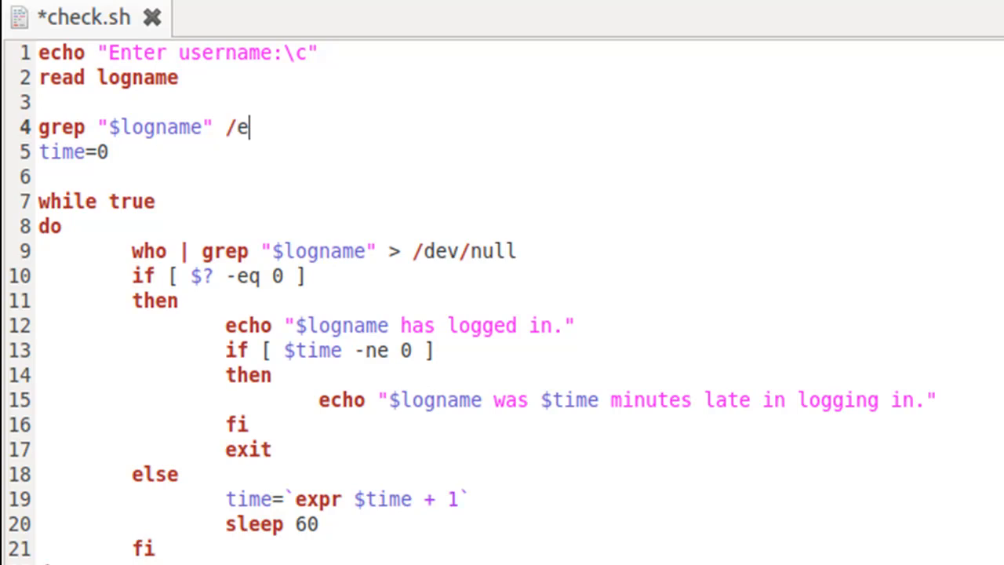
text(tc/)
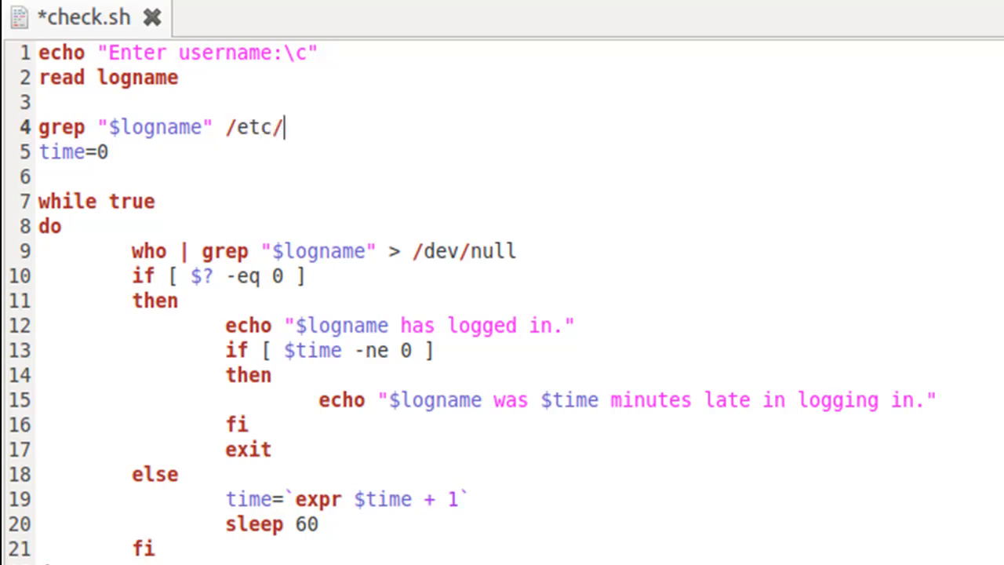
text(passwd)
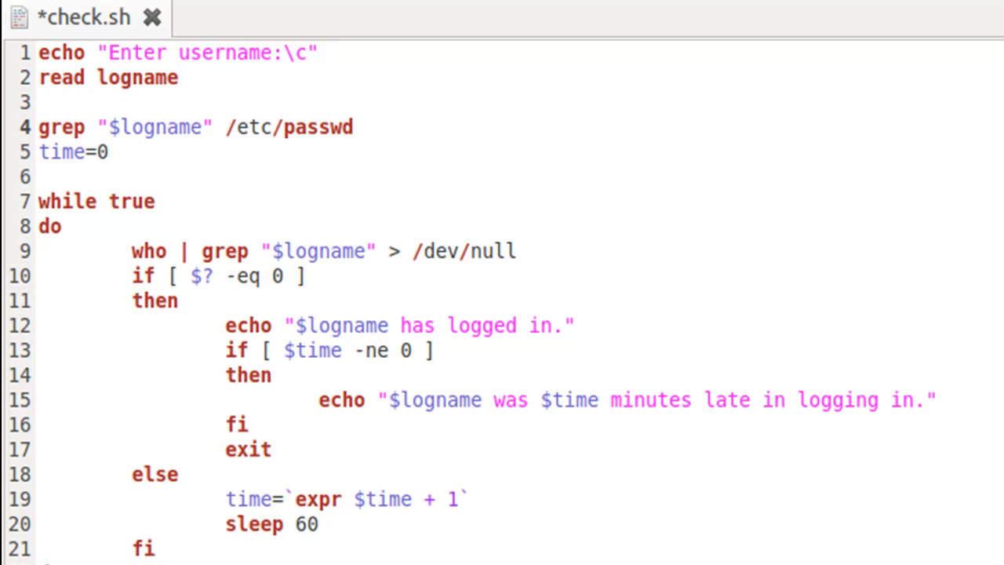
Step: Redirect the grep output to /dev/null and end the line
click(363, 125)
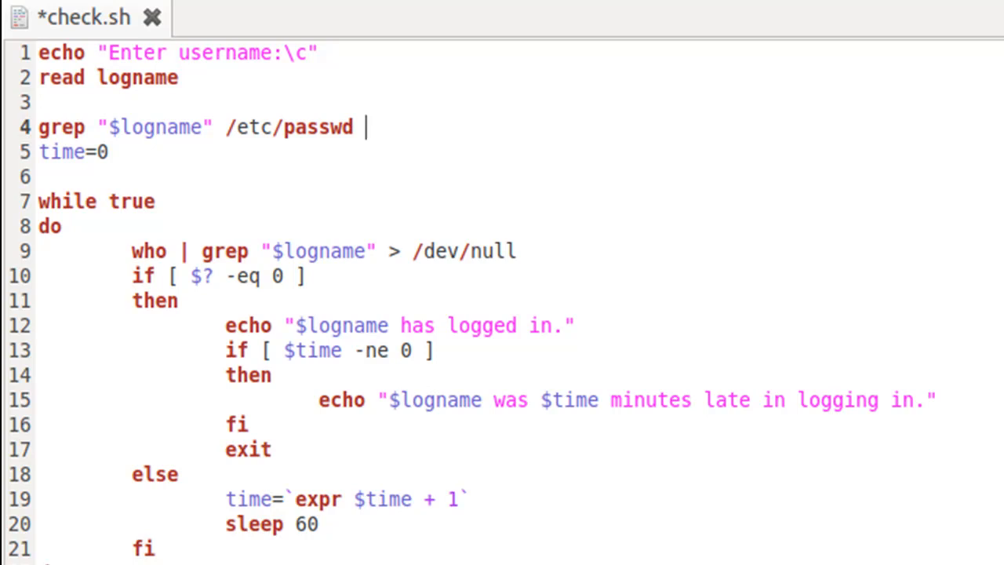
text(>)
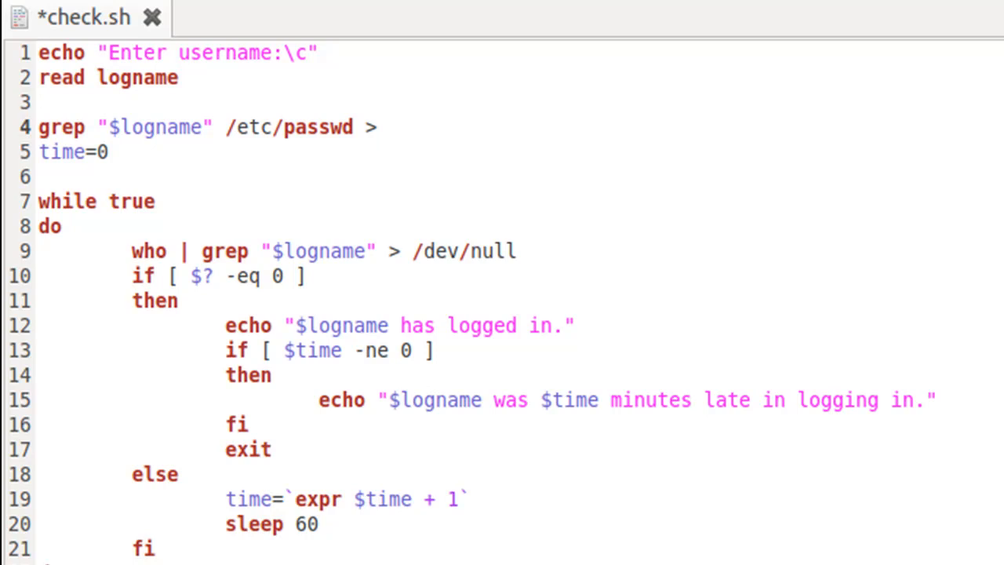
click(374, 127)
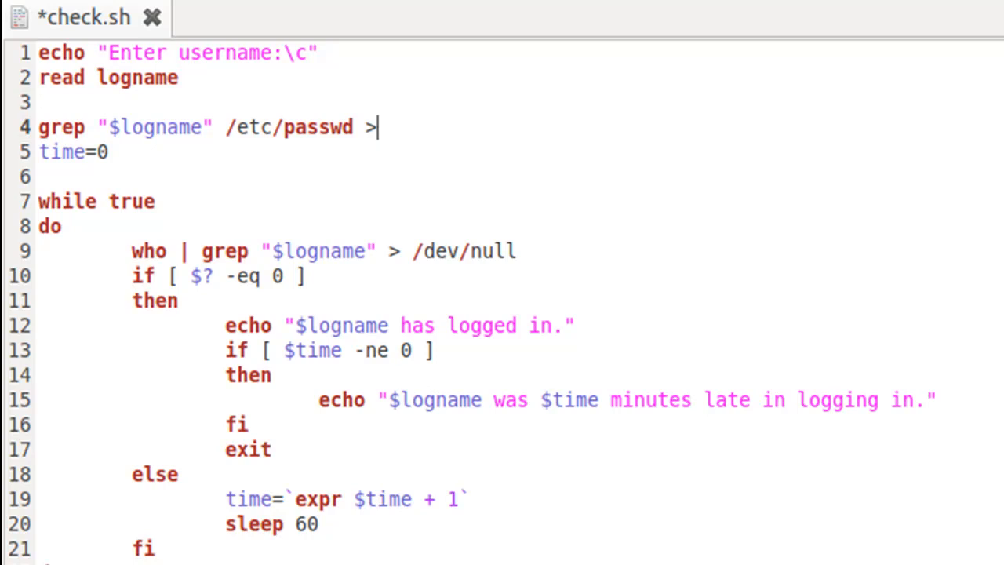
text(/de)
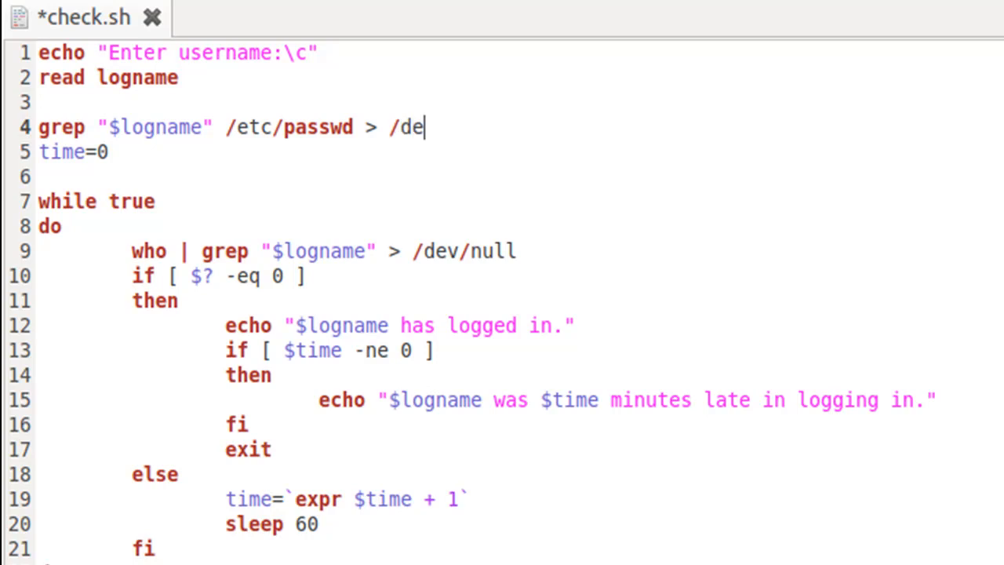
text(v/nu)
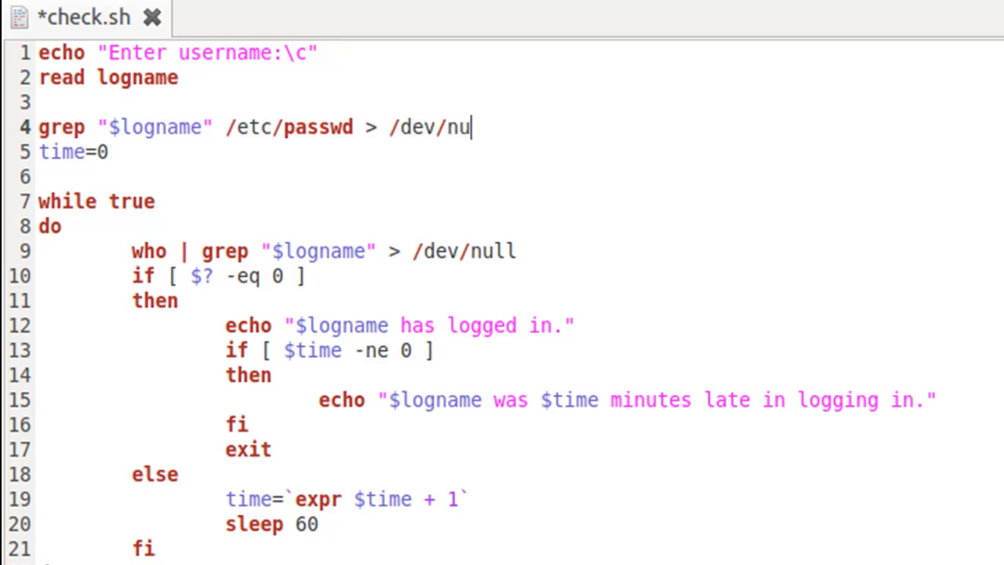
text(ll)
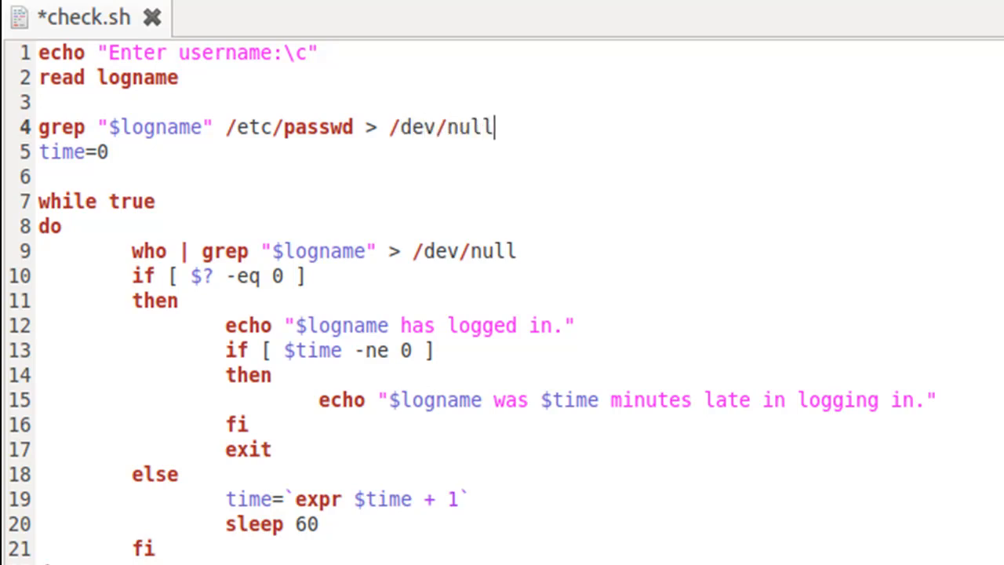
key(Return)
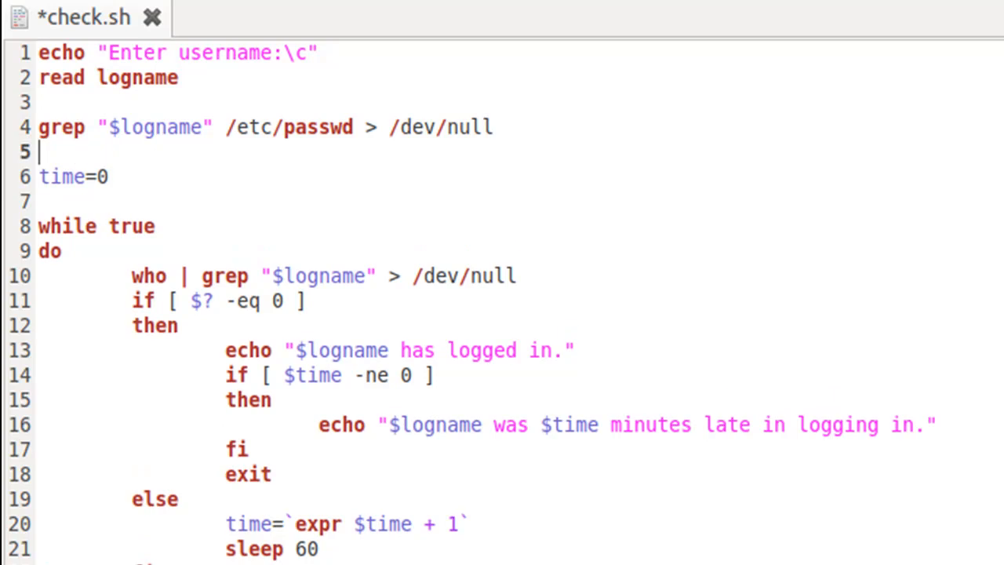
Step: Write if [ $? -eq 0 ] followed by then on the next line
text(if [])
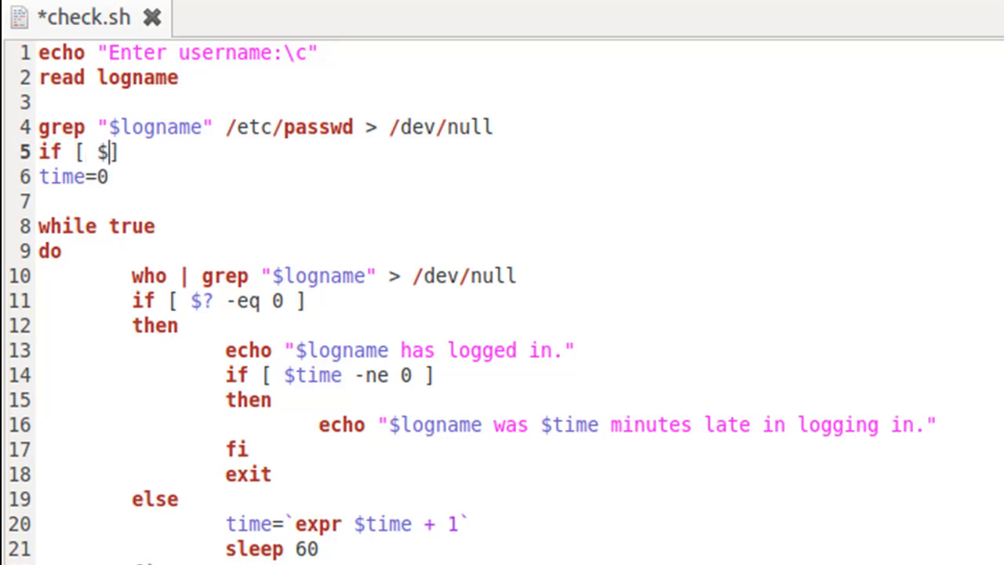
text(?)
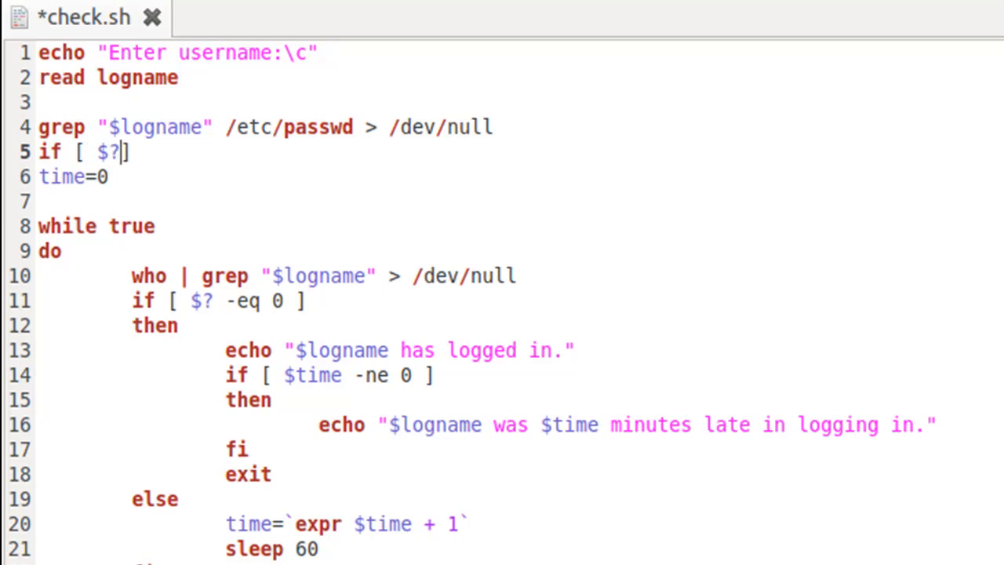
text(-)
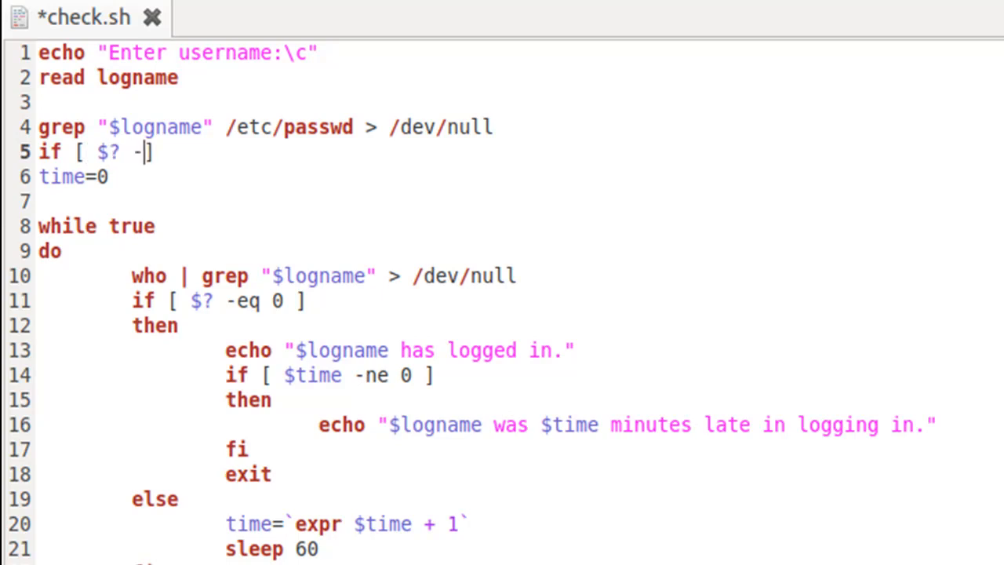
text(eq)
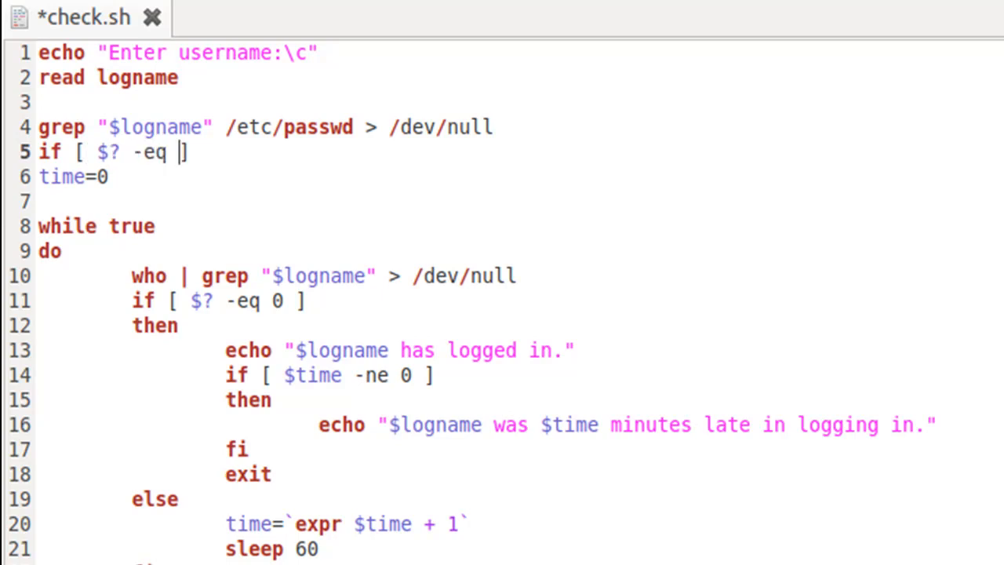
text(0 ])
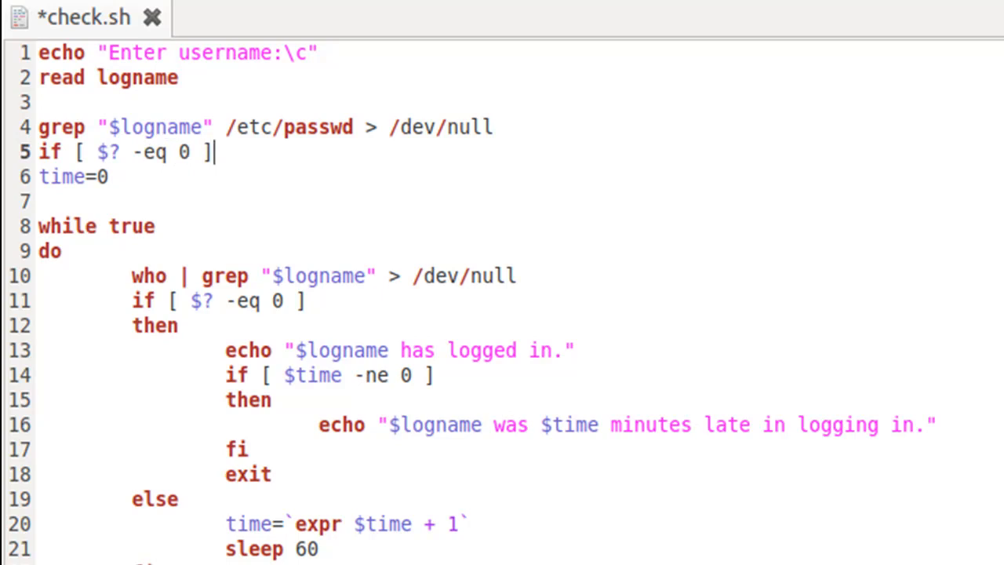
key(Return)
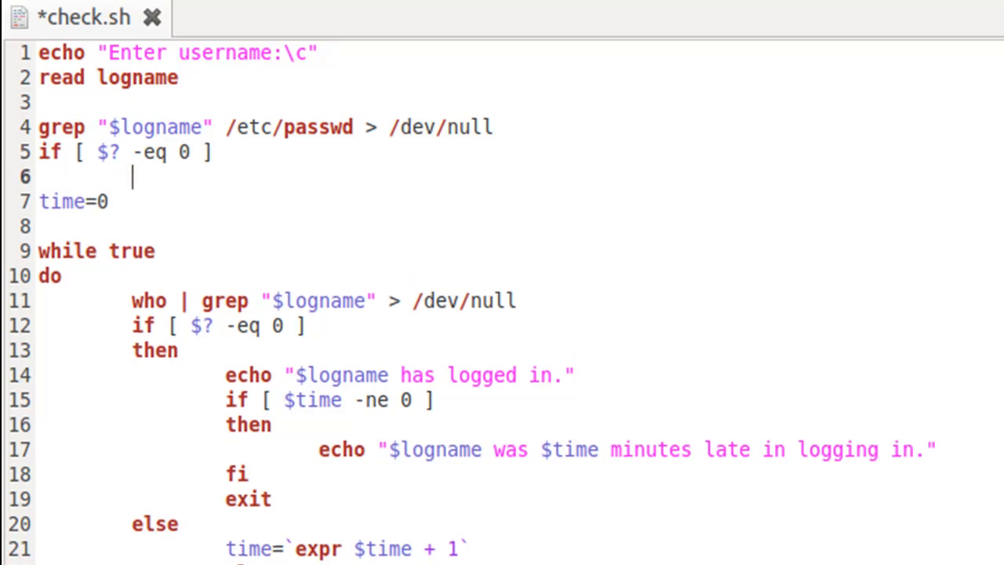
text(then)
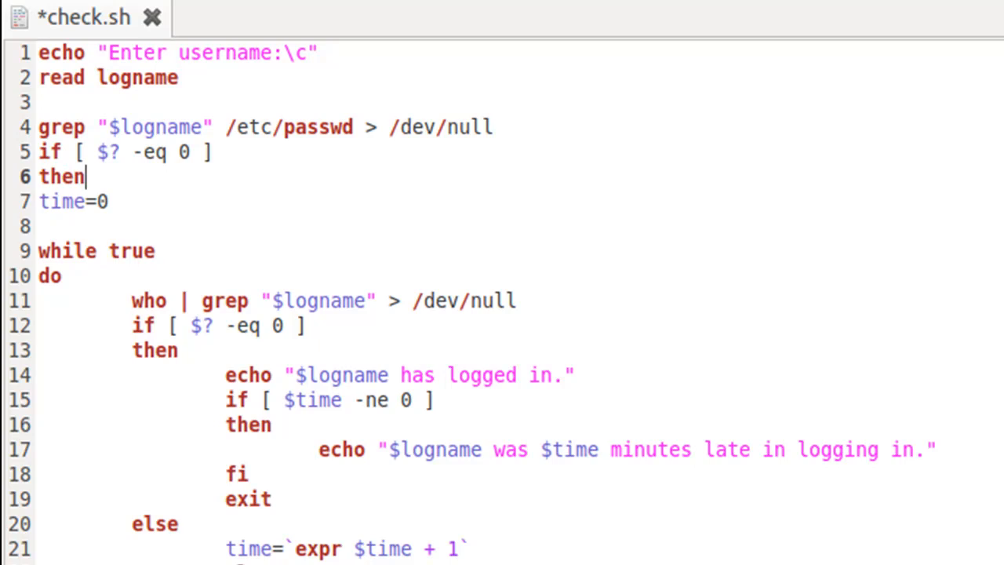
key(Return)
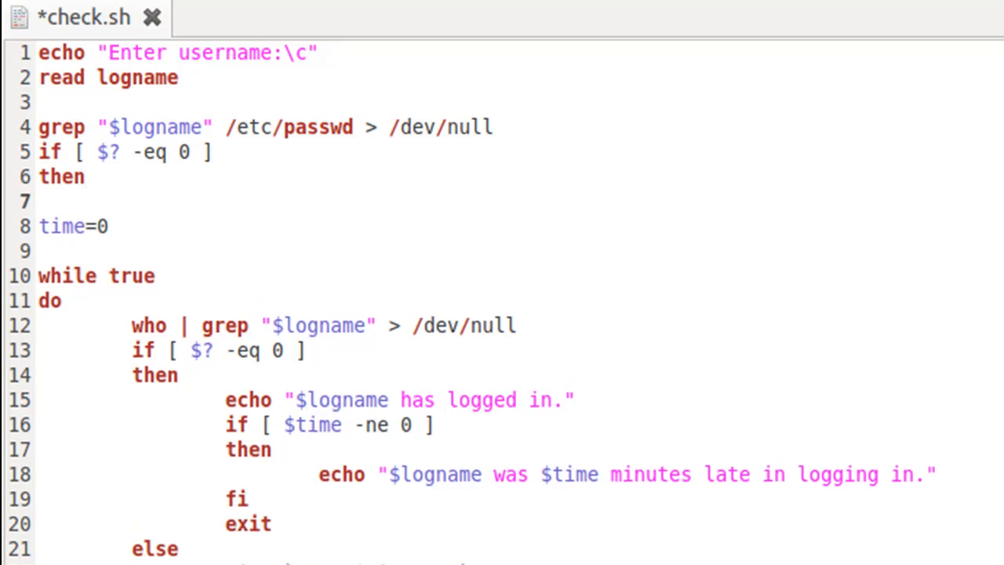
click(133, 201)
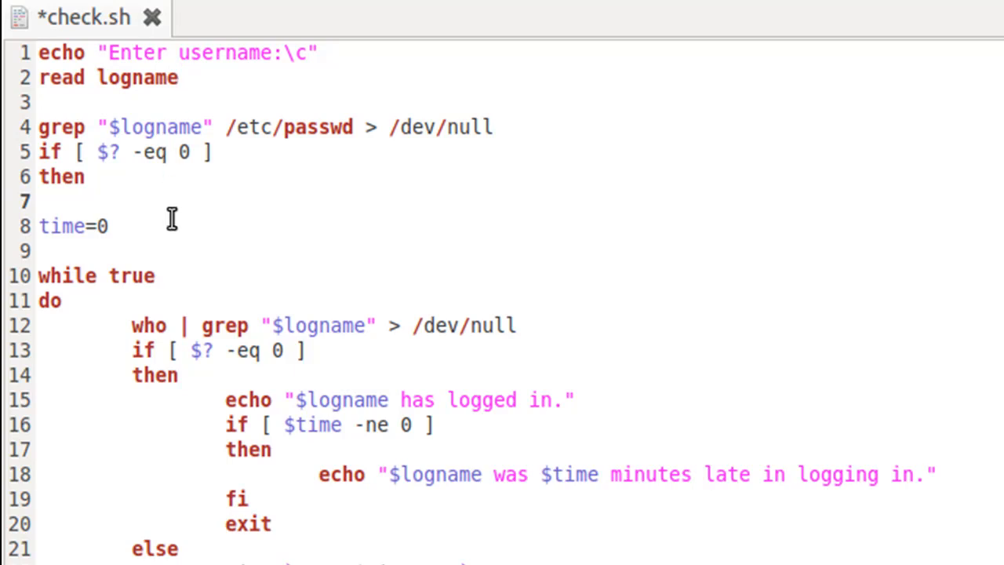
Step: Add an indented echo "Wait..." line under then
click(134, 201)
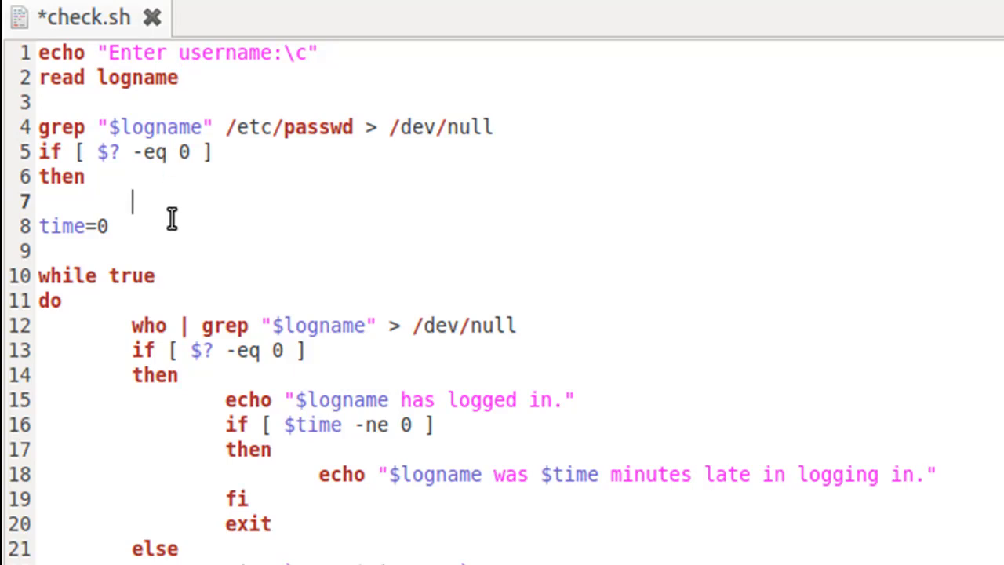
text(echo)
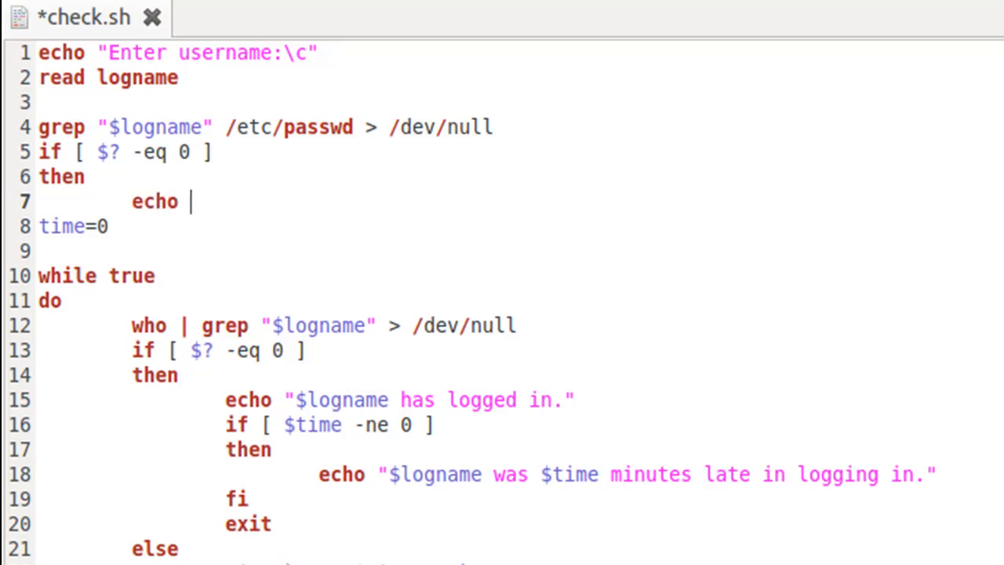
text("Wait")
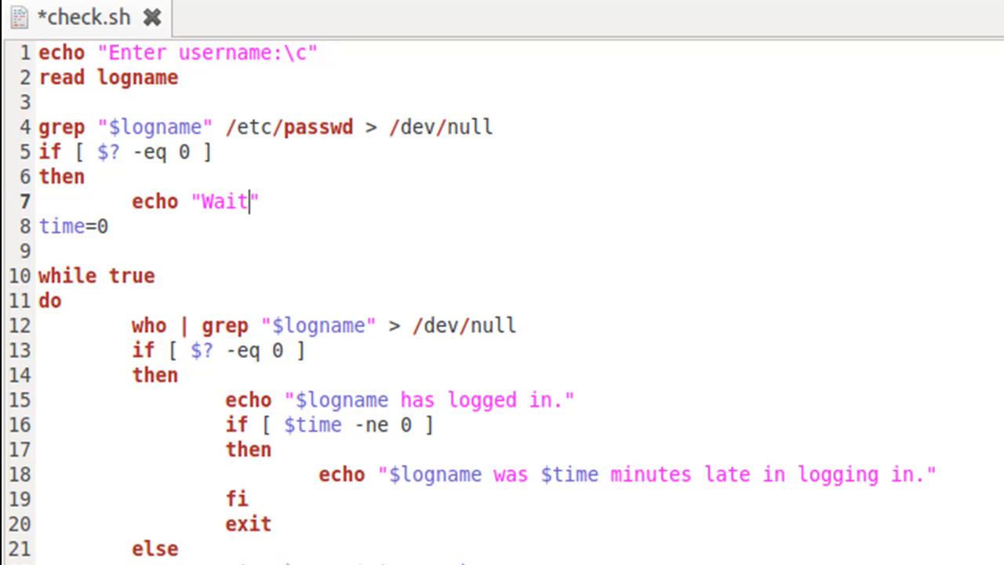
text(...)
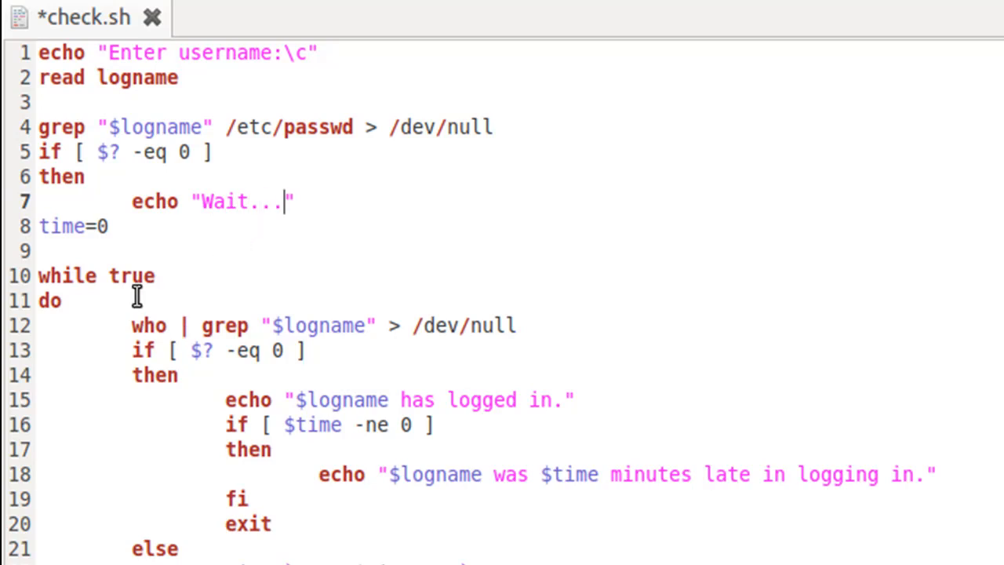
mouse_move(118, 317)
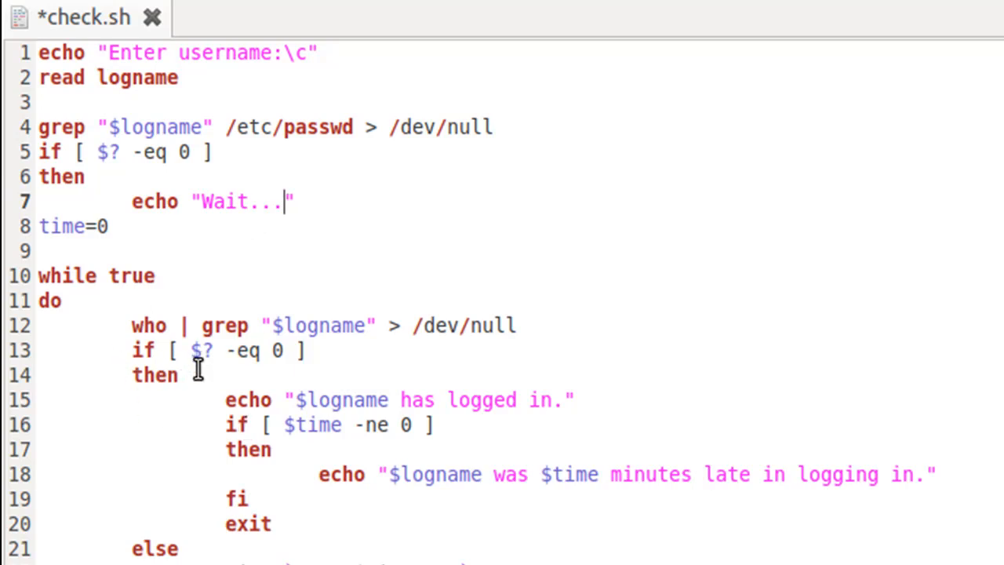
mouse_move(445, 386)
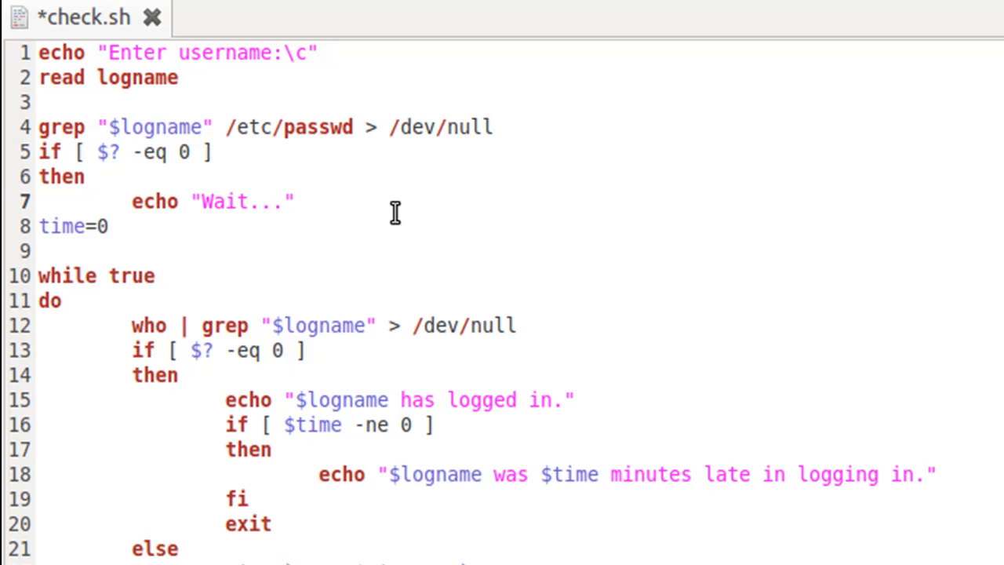
key(Return)
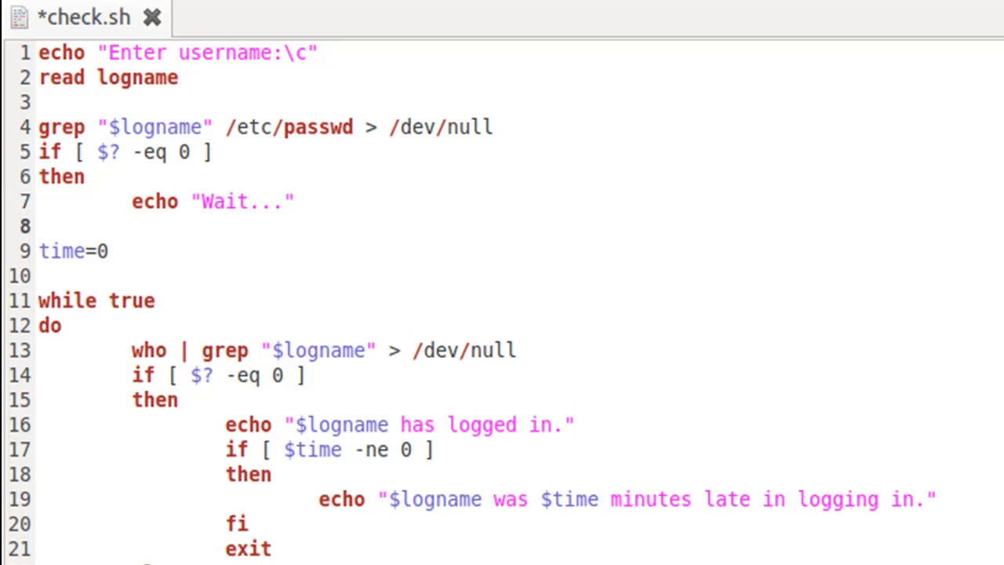
click(40, 226)
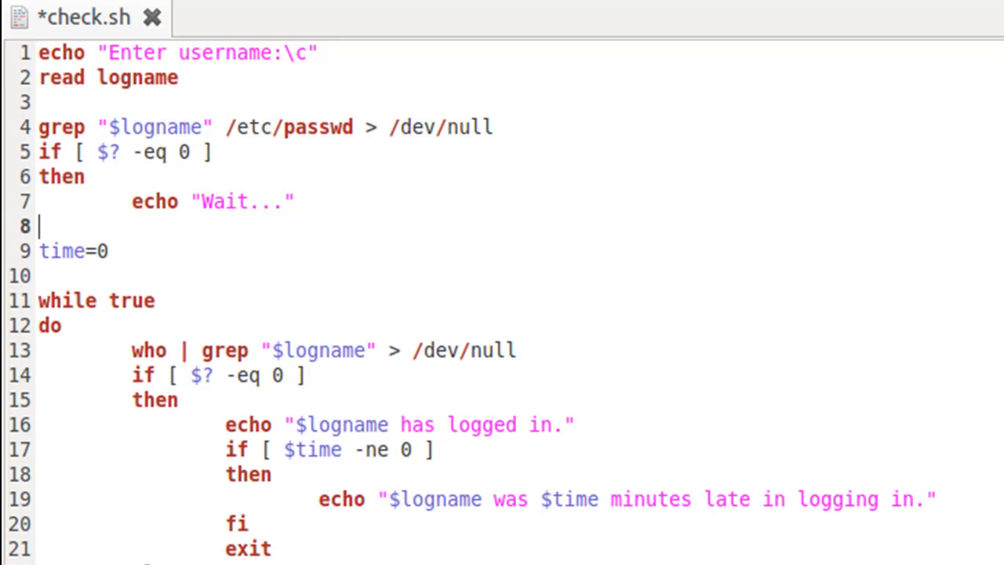
Step: Add else with echo "User not found.", close with fi, and save the script
text(else)
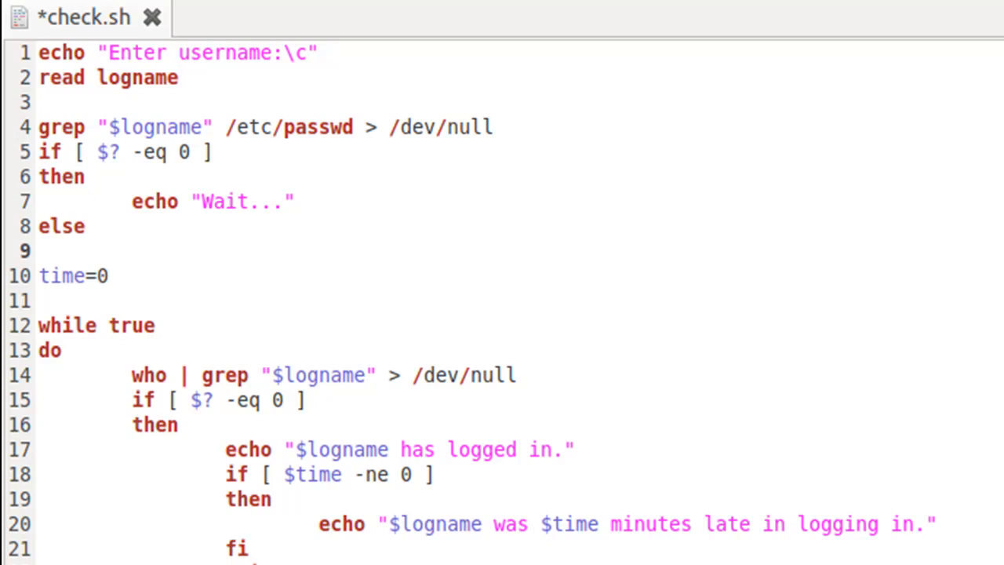
text(echo "")
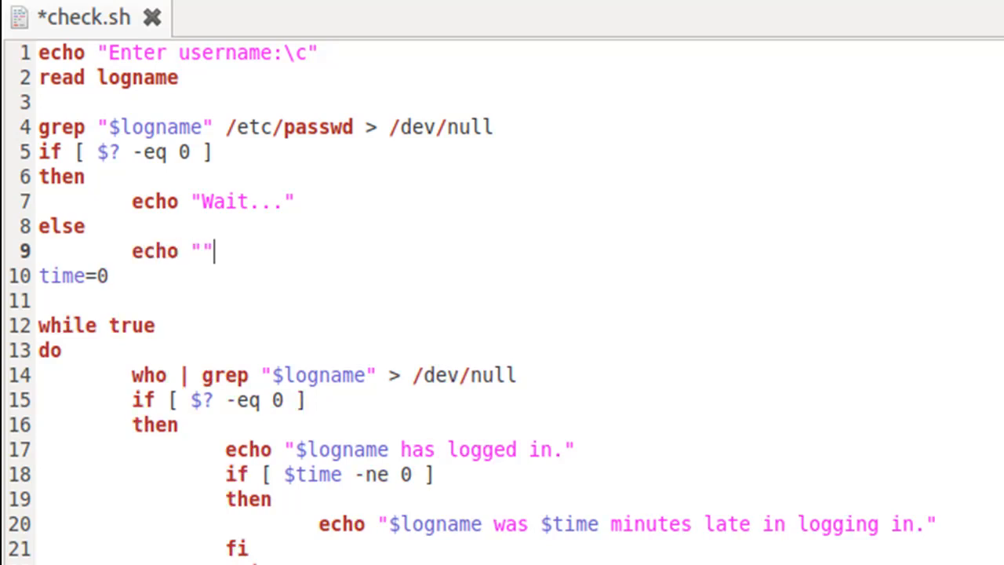
text(User)
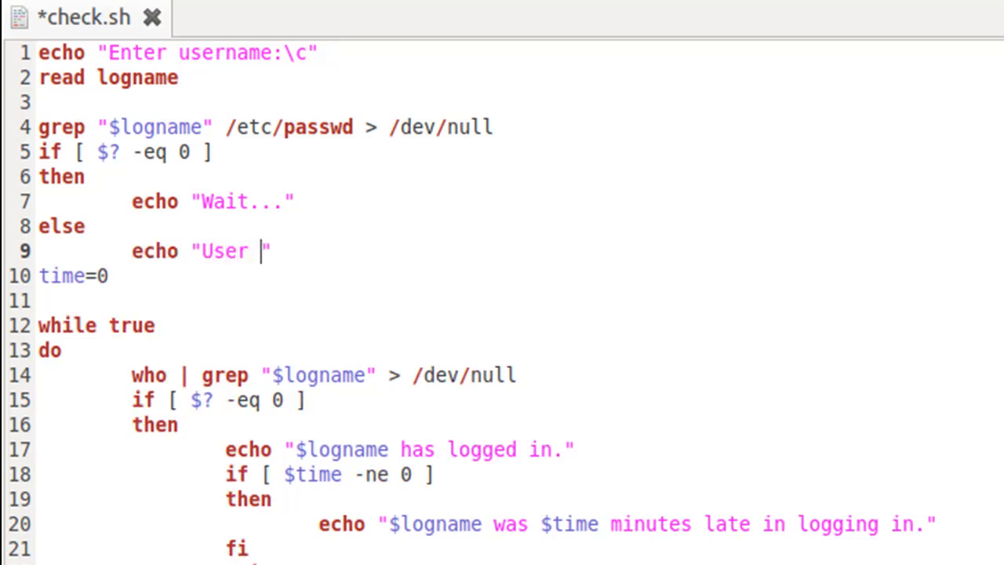
text(not foun)
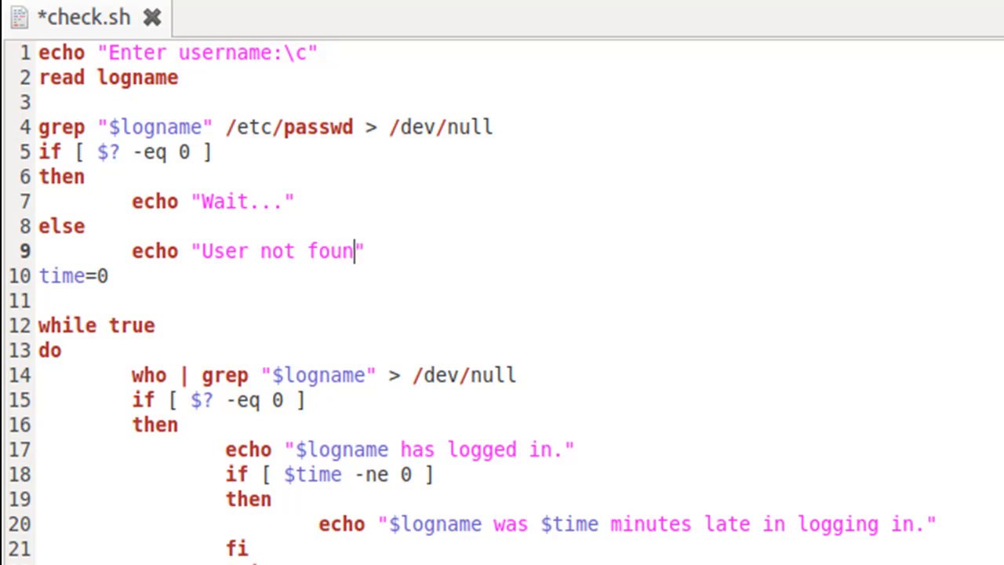
text(d)
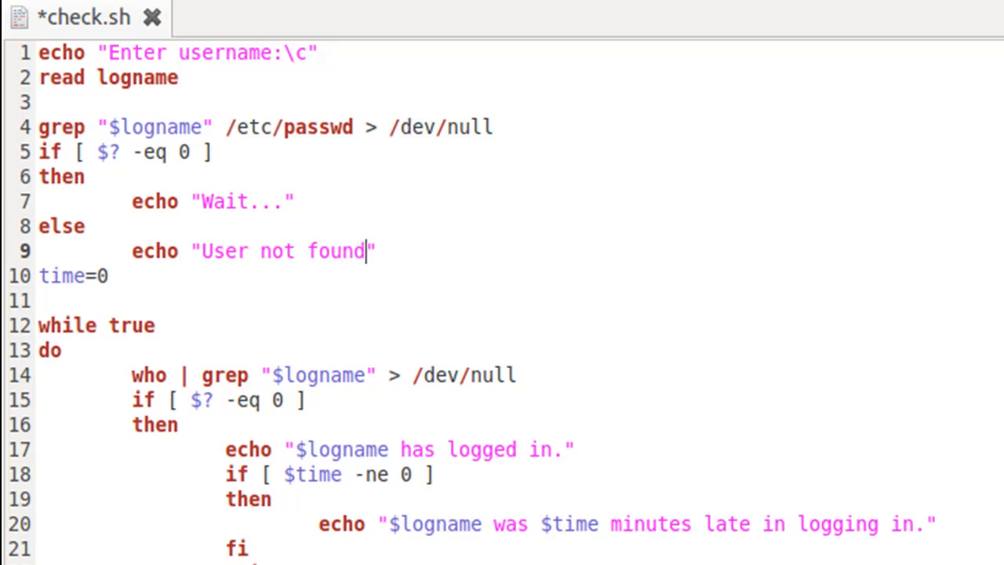
text(.)
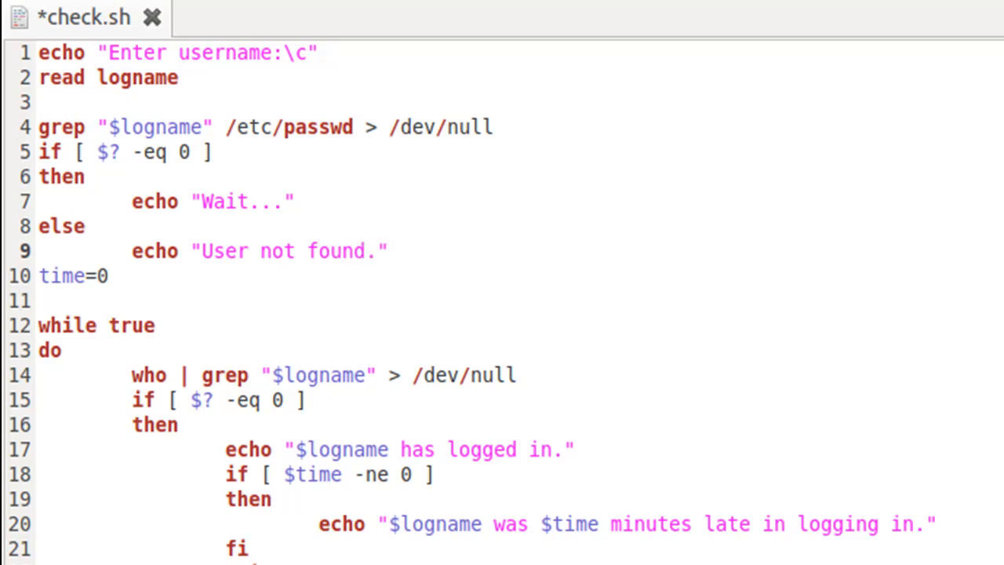
text(fi)
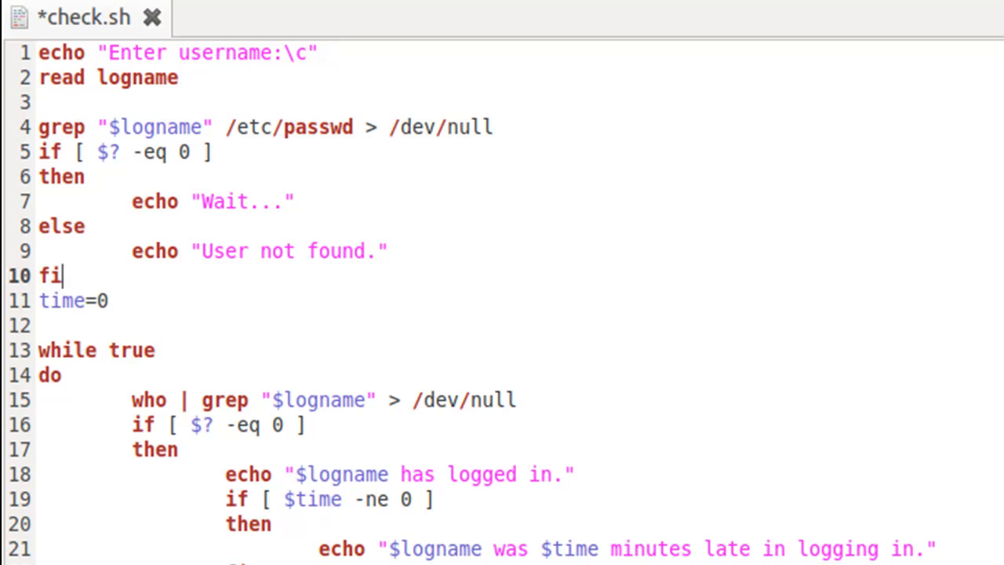
key(Return)
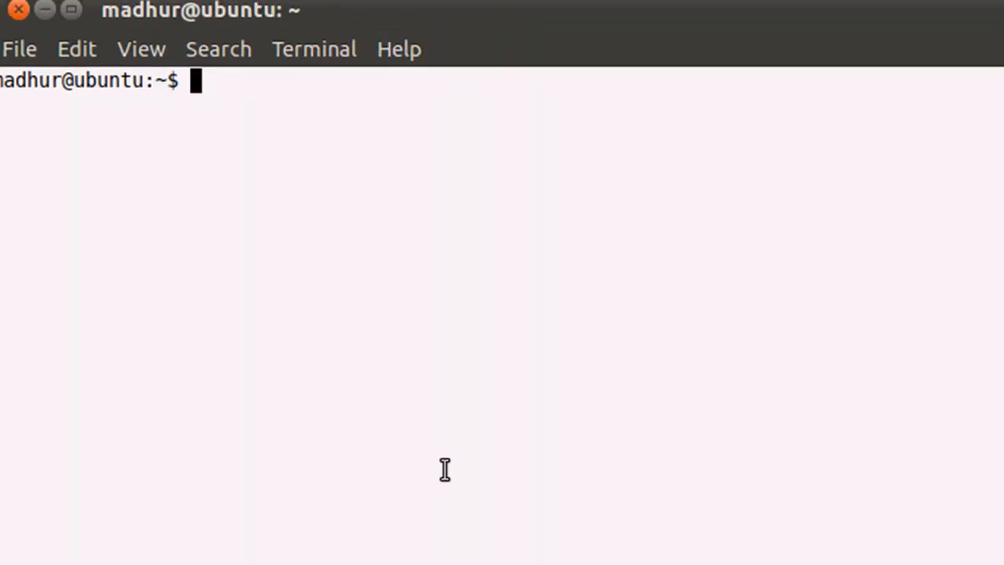
Step: Run sh check.sh with username sam and get 'User not found.'
text(sh che)
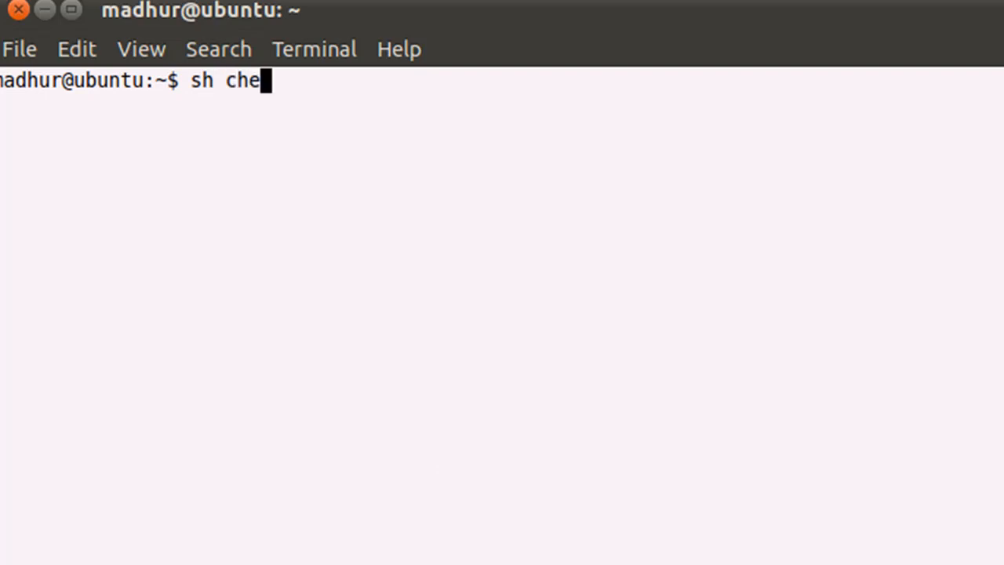
key(Return)
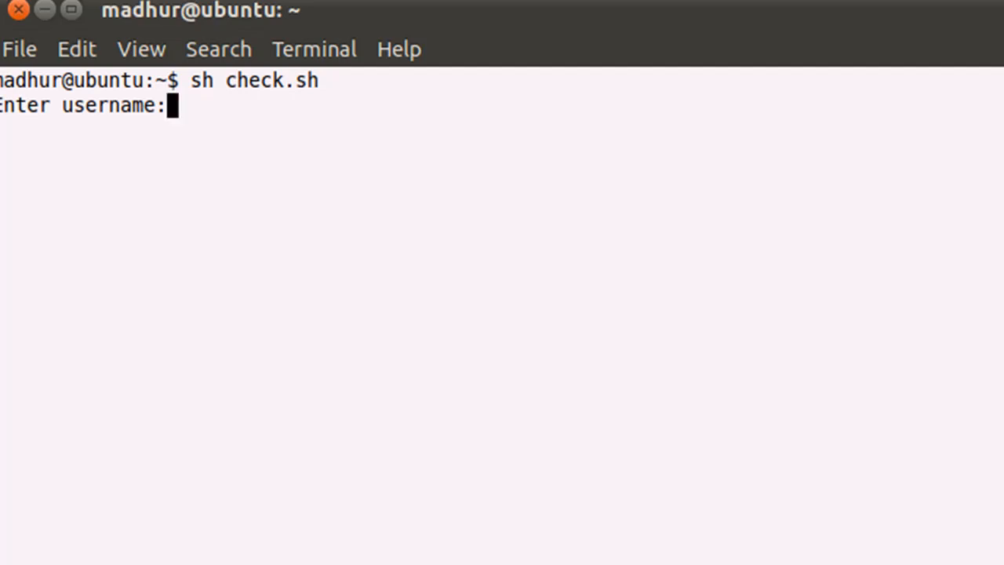
text(sam)
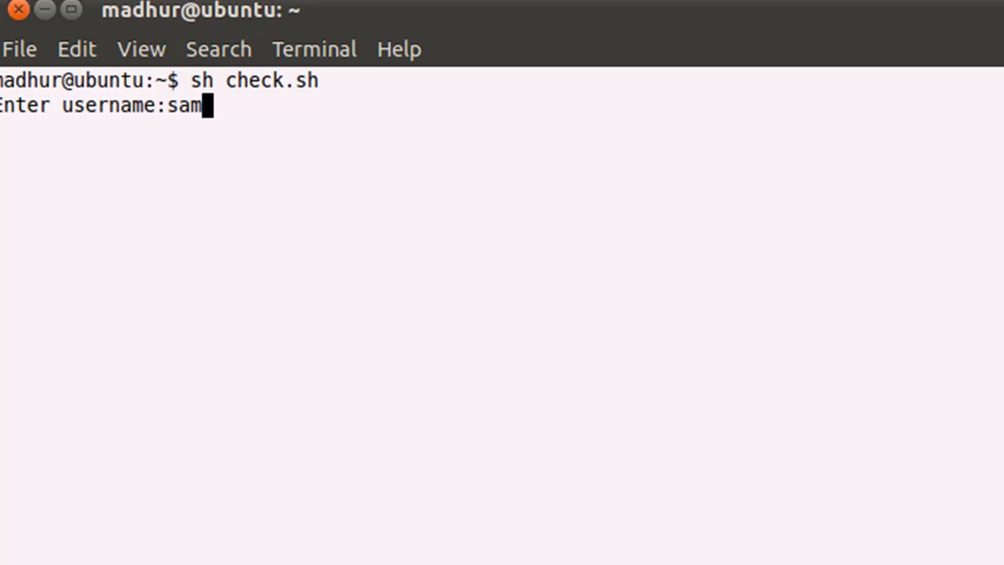
key(Return)
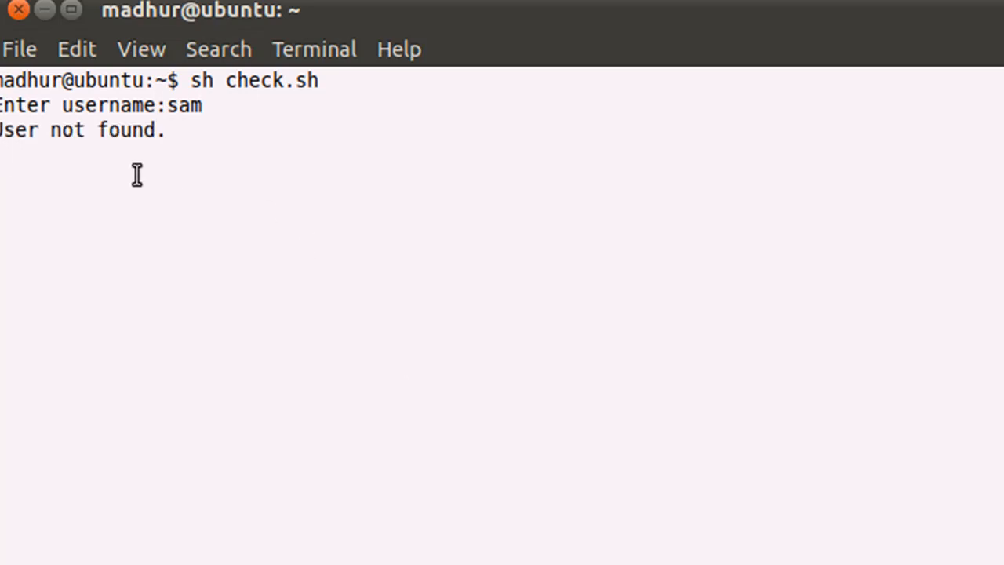
key(ctrl+c)
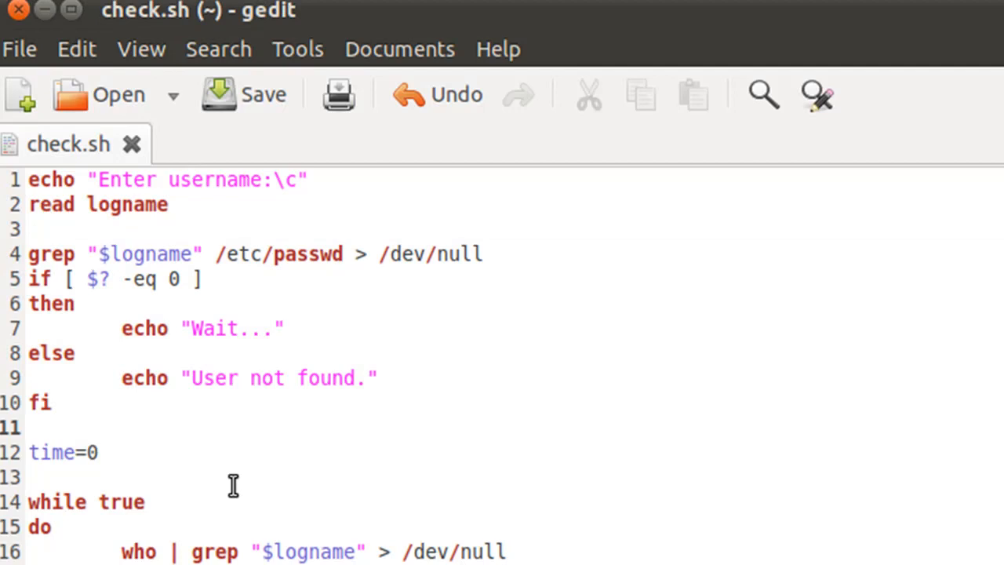
Step: Add an exit line after the 'User not found.' message in the else branch
click(75, 353)
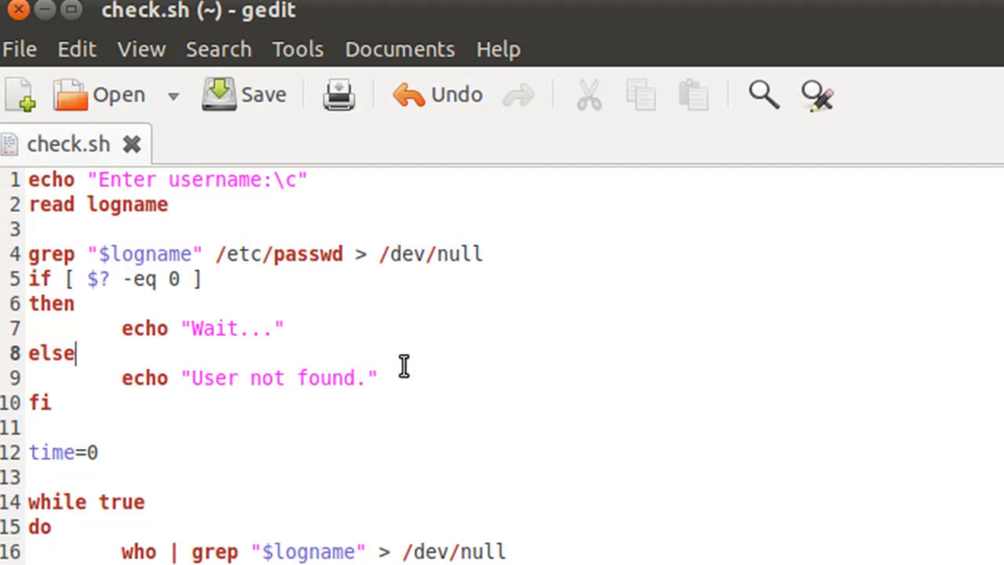
click(135, 378)
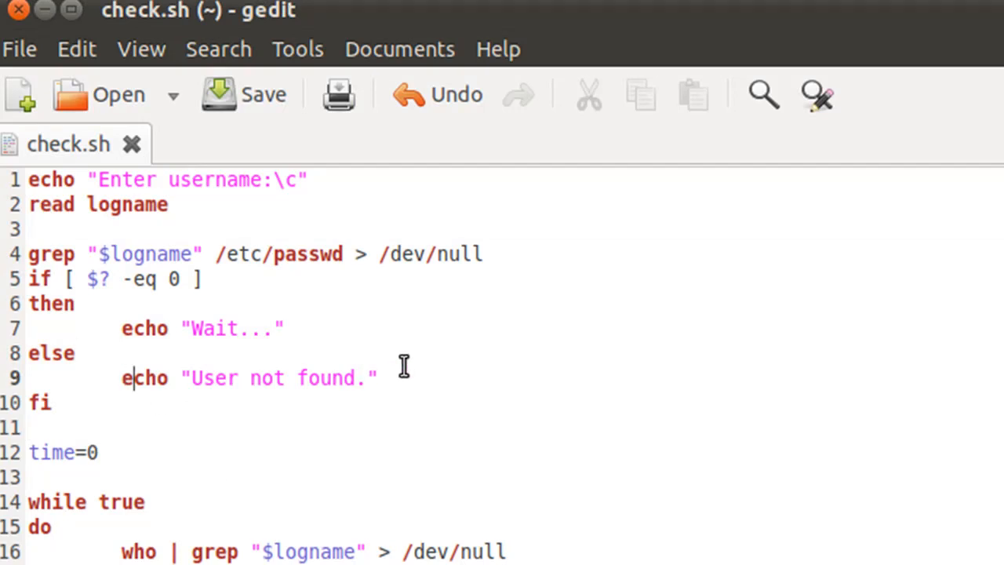
click(380, 378)
text(e)
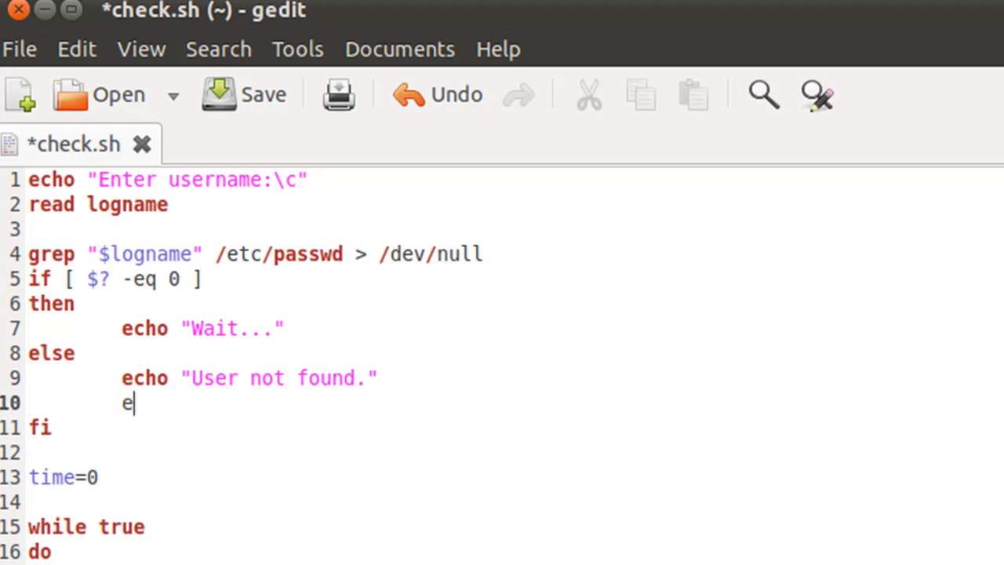
text(xit)
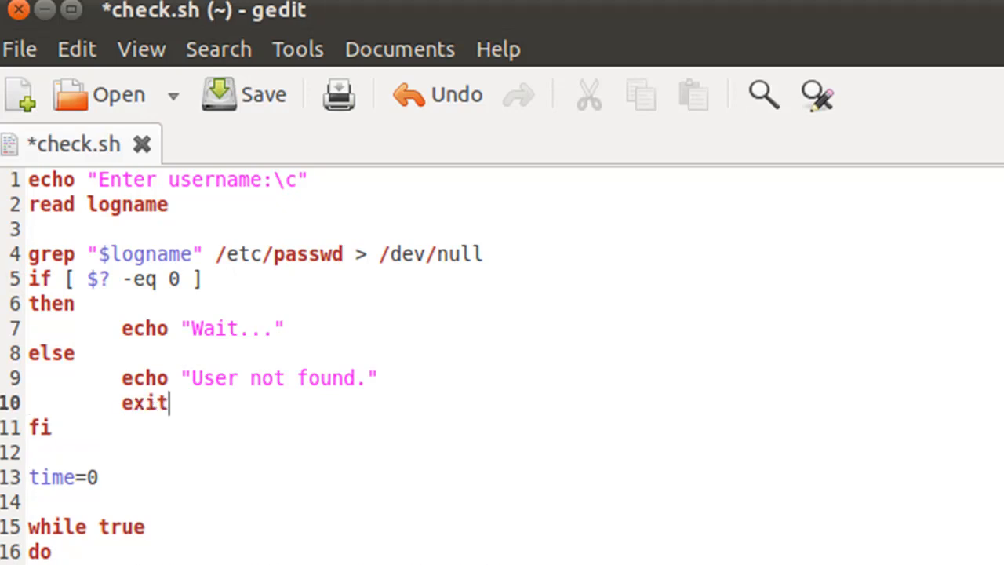
click(244, 94)
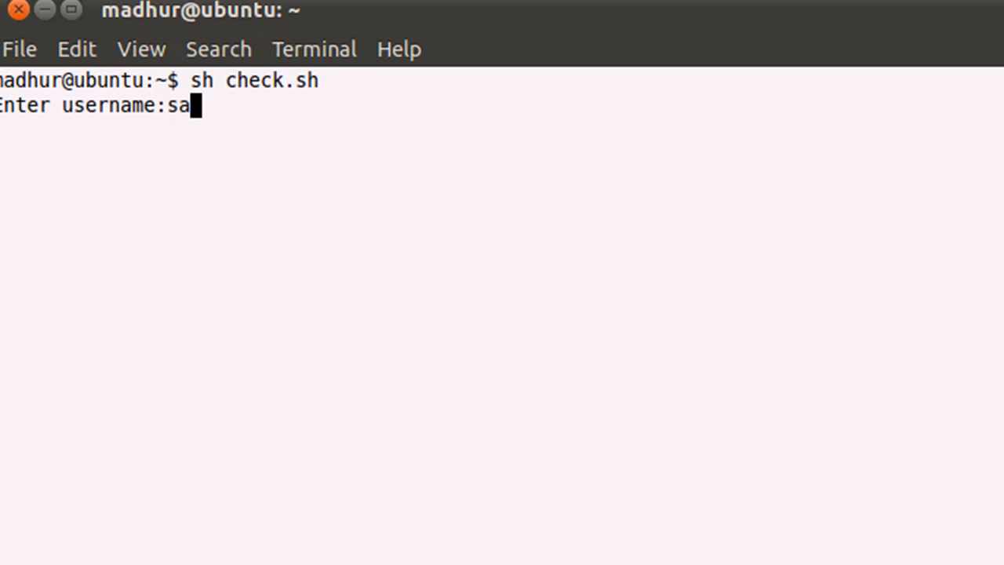
Step: Run check.sh for sam (User not found.), then rerun it with newuser2 to get Wait..
key(Return)
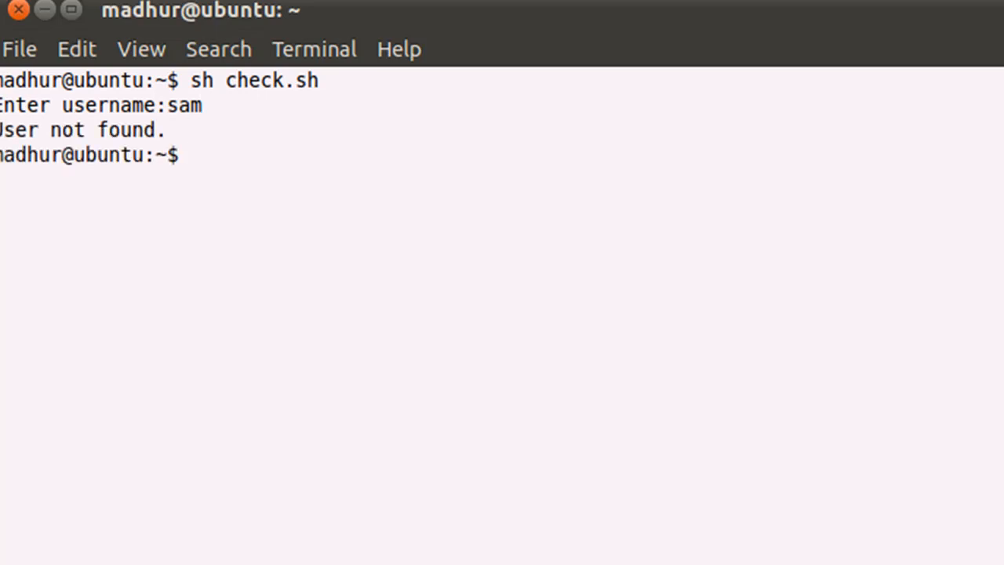
mouse_move(224, 257)
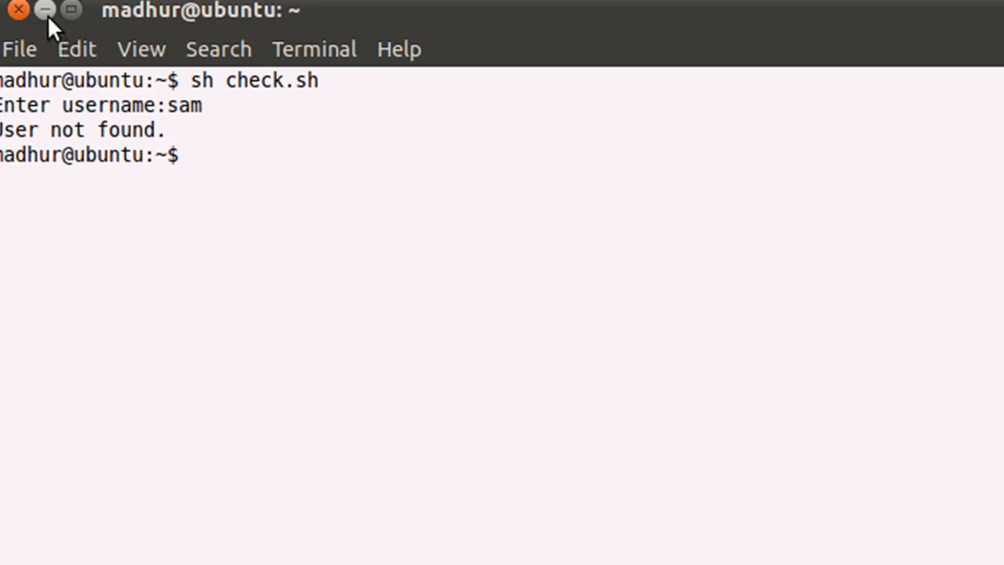
text(sh check.sh)
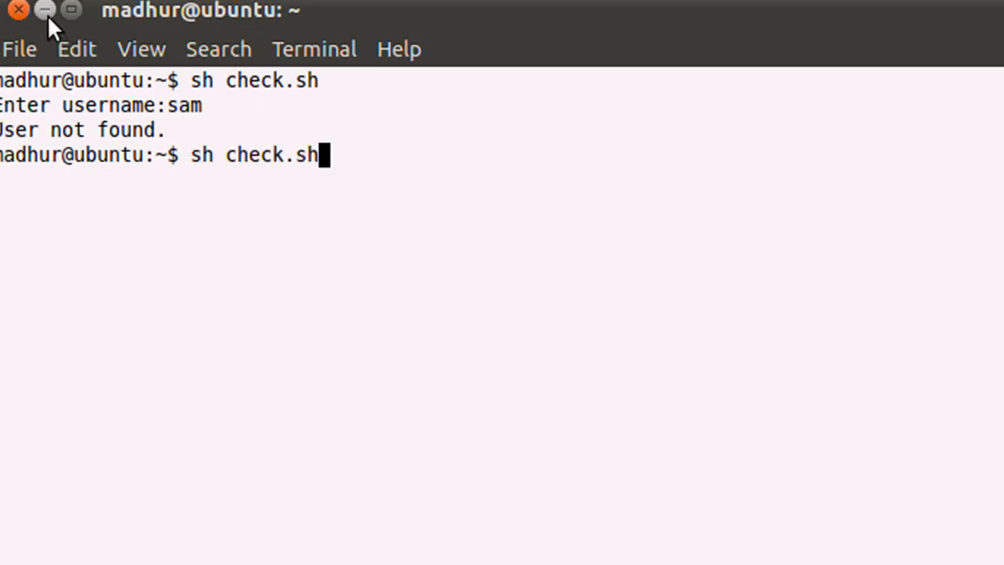
key(Return)
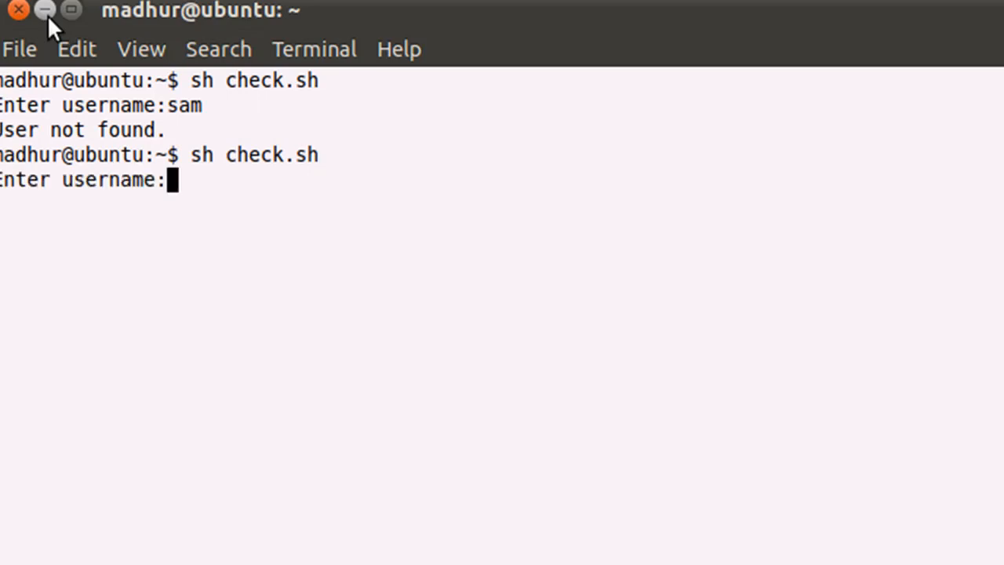
text(newuse)
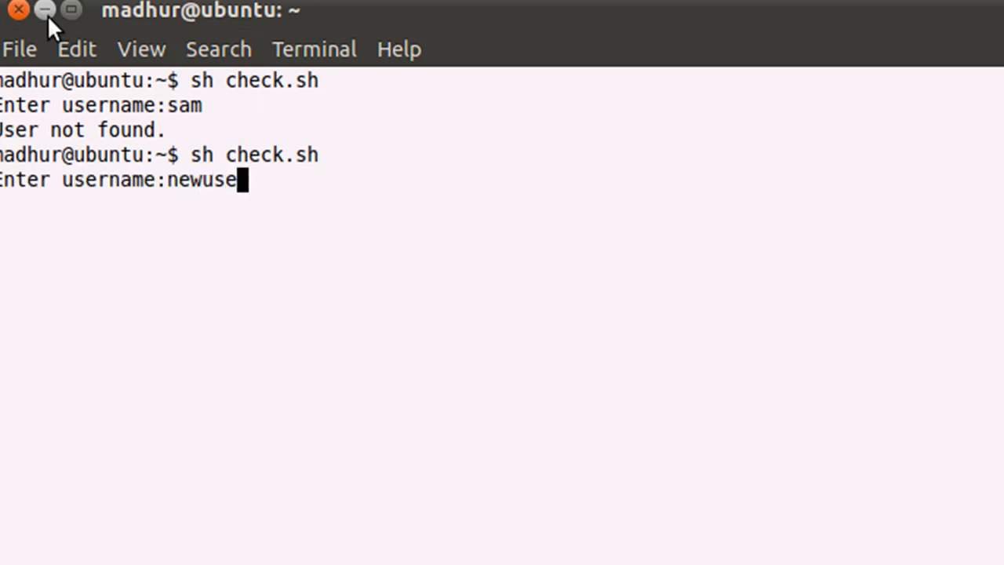
key(Return)
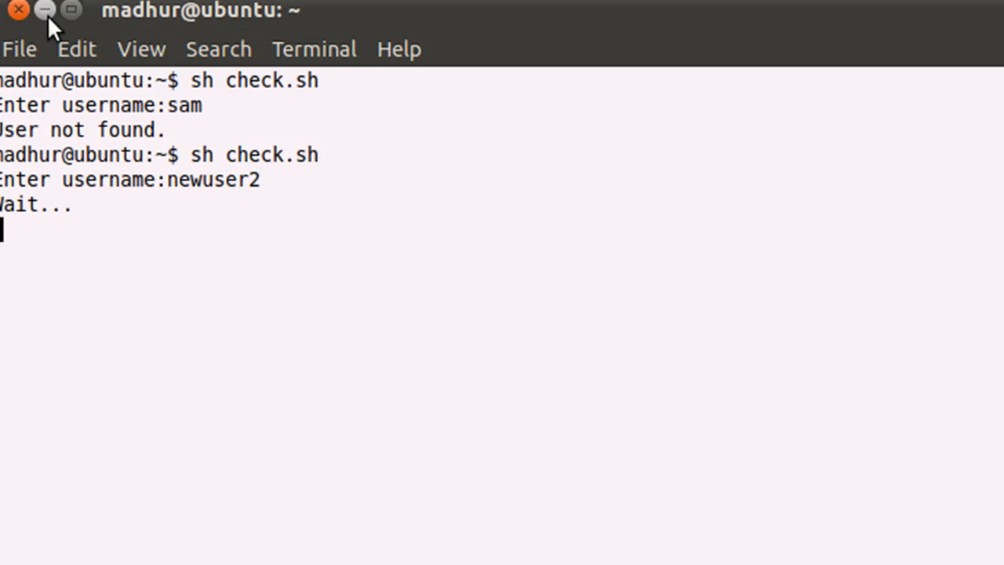
mouse_move(41, 226)
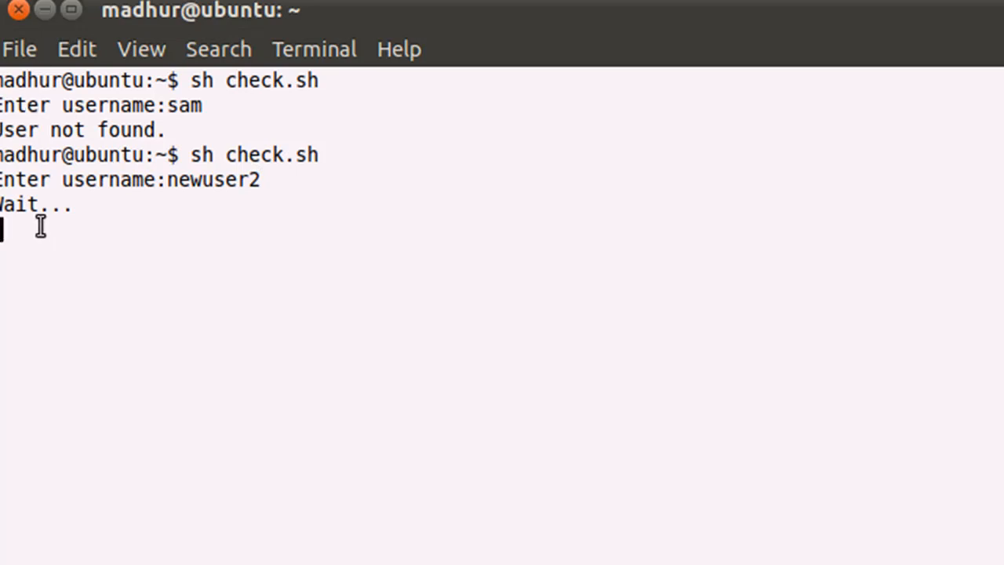
mouse_move(432, 8)
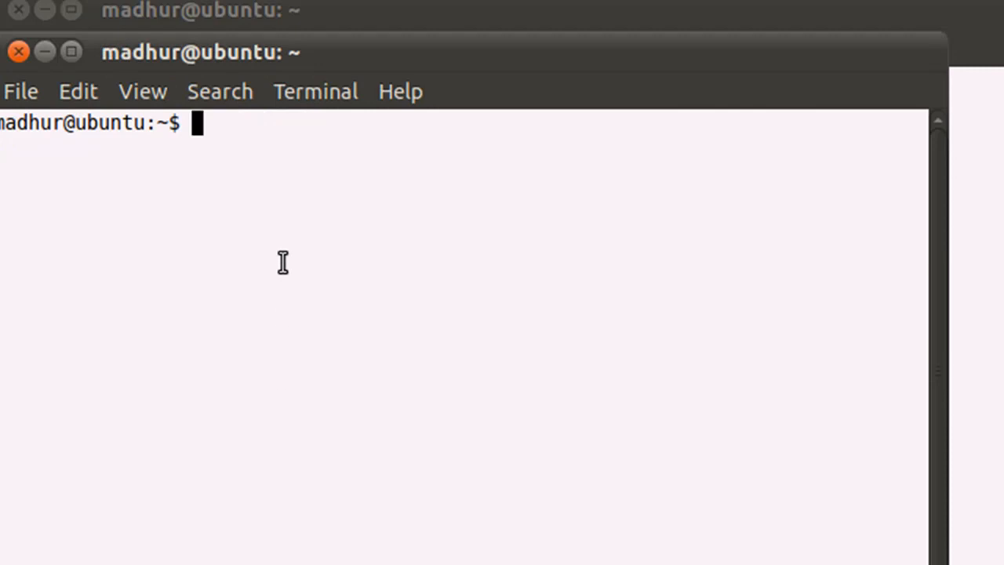
Step: Run sudo login in a second terminal and enter newuser2 at the login prompt
text(su)
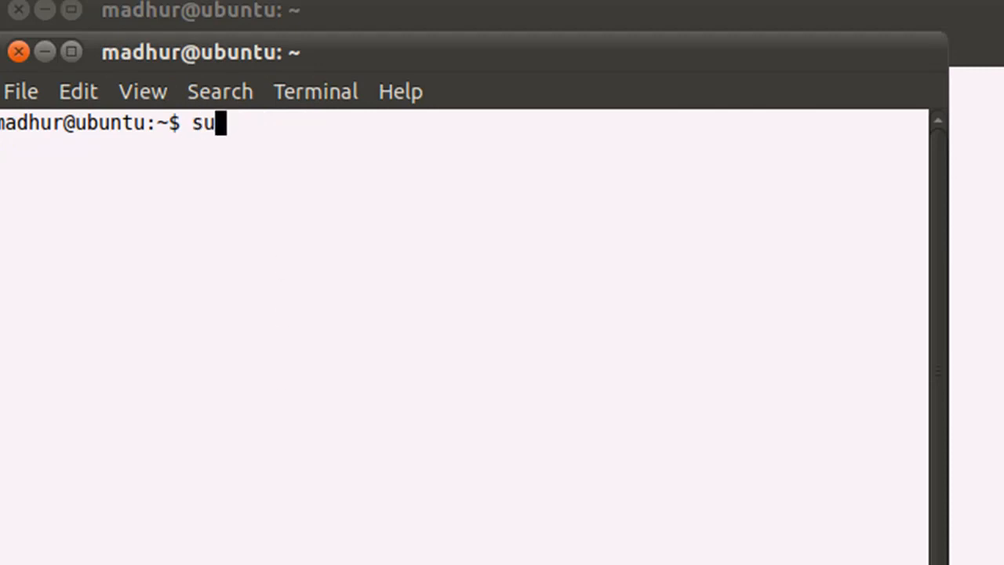
text(do logi)
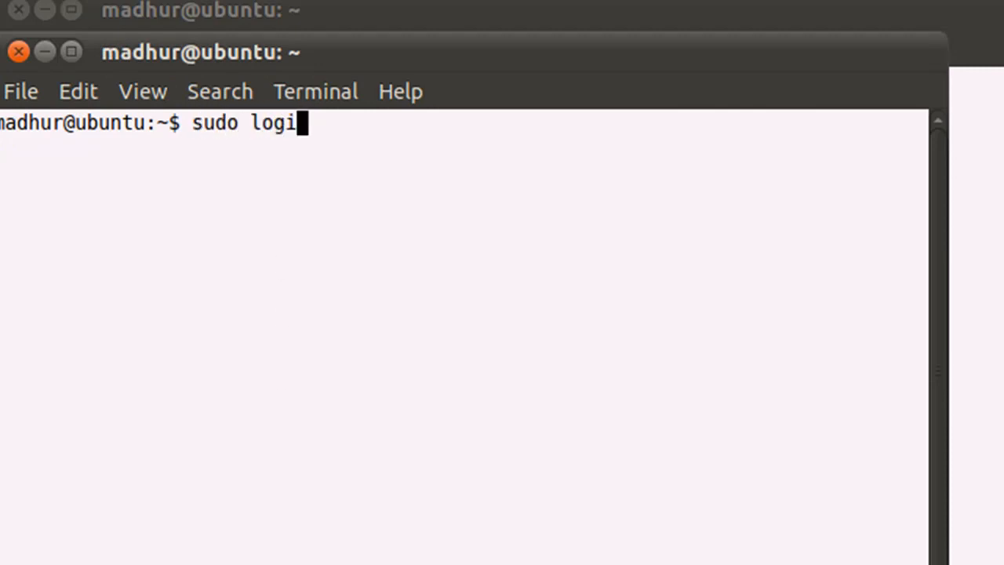
key(Return)
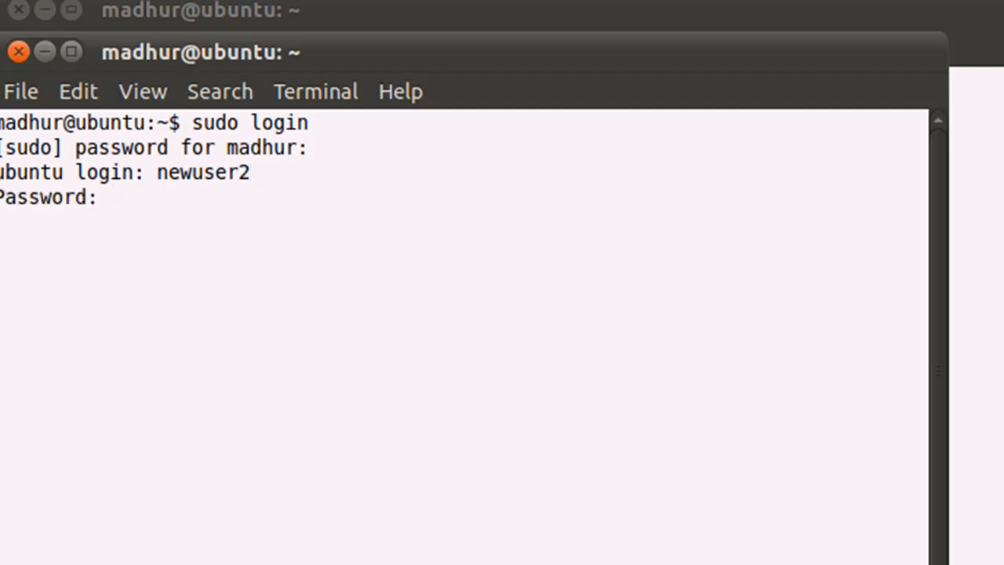
key(Return)
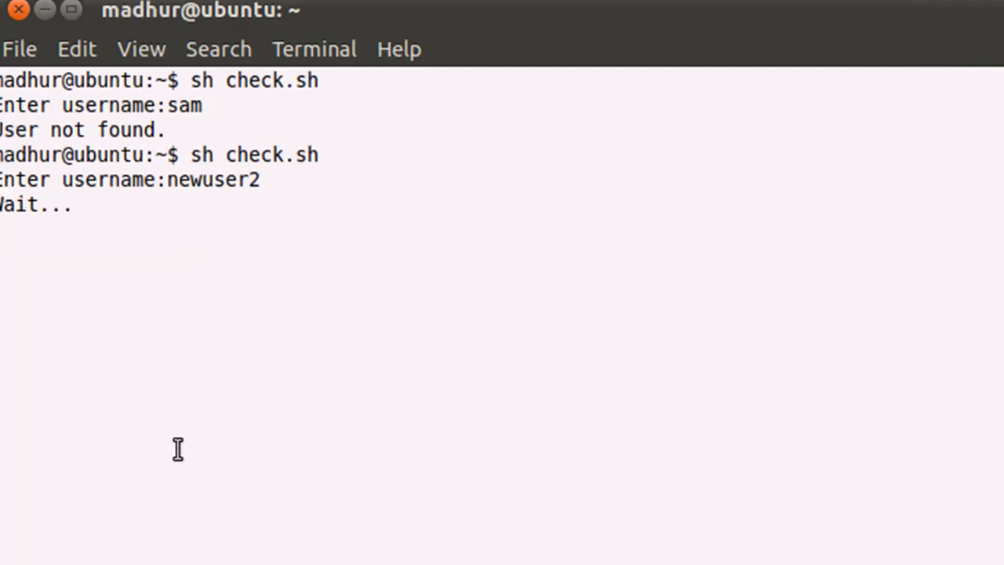
mouse_move(39, 242)
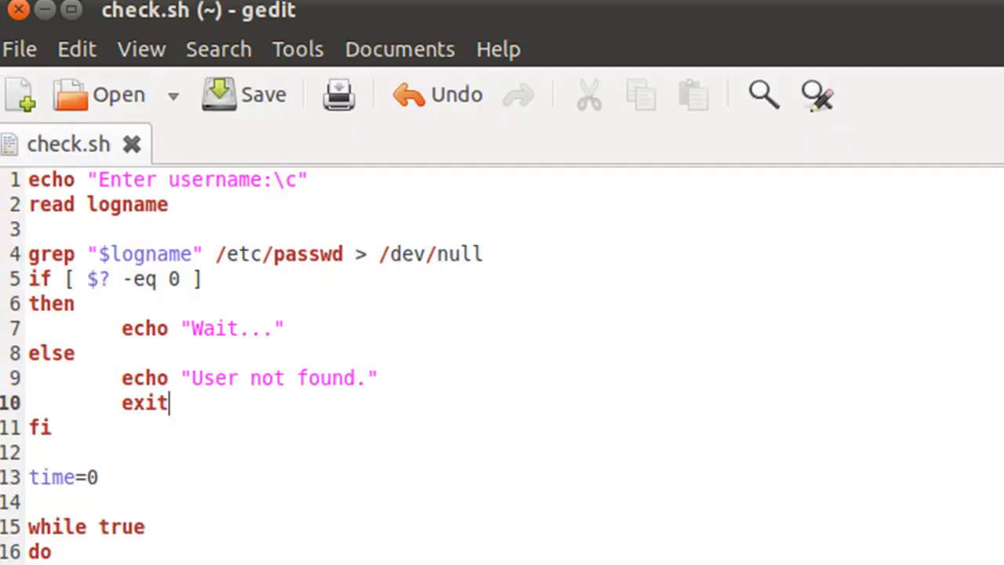
Step: Scroll down to the while loop that reports the login and minutes late
scroll(down, 3)
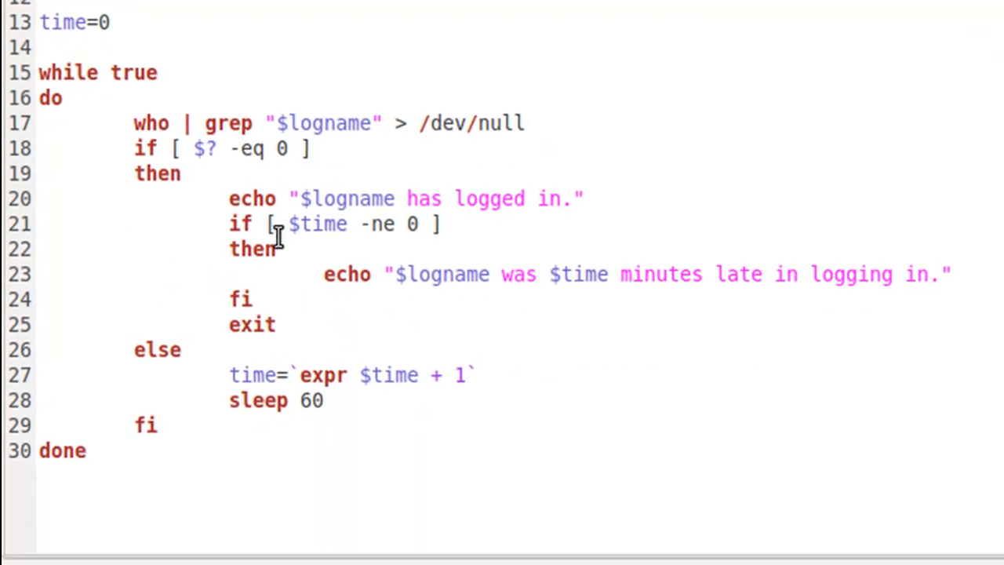
mouse_move(239, 226)
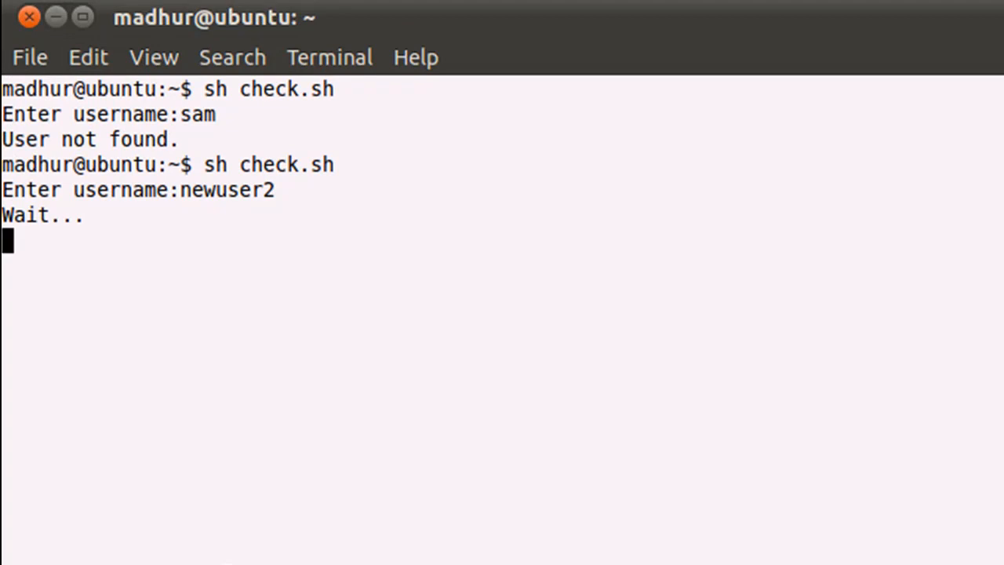
mouse_move(169, 364)
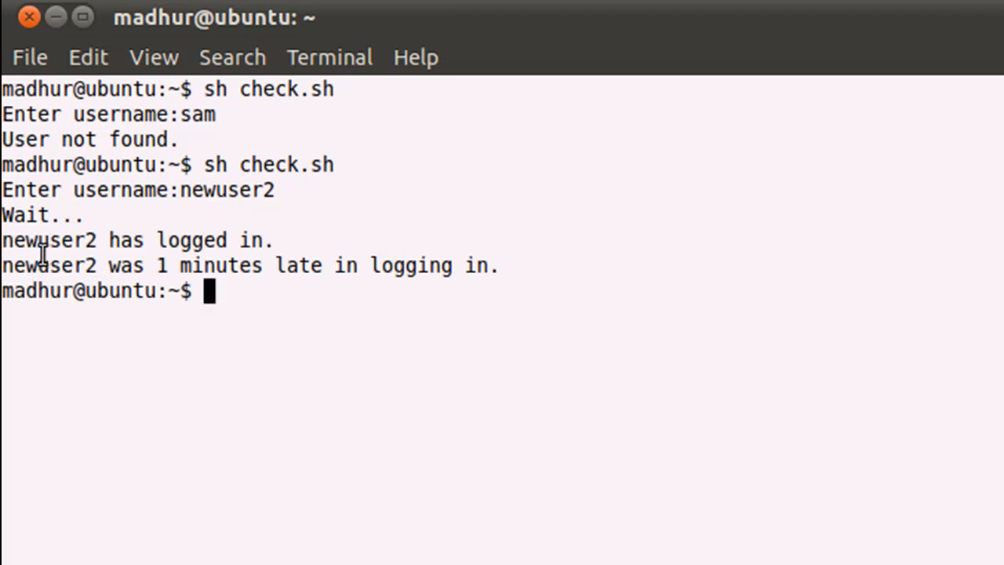
mouse_move(176, 279)
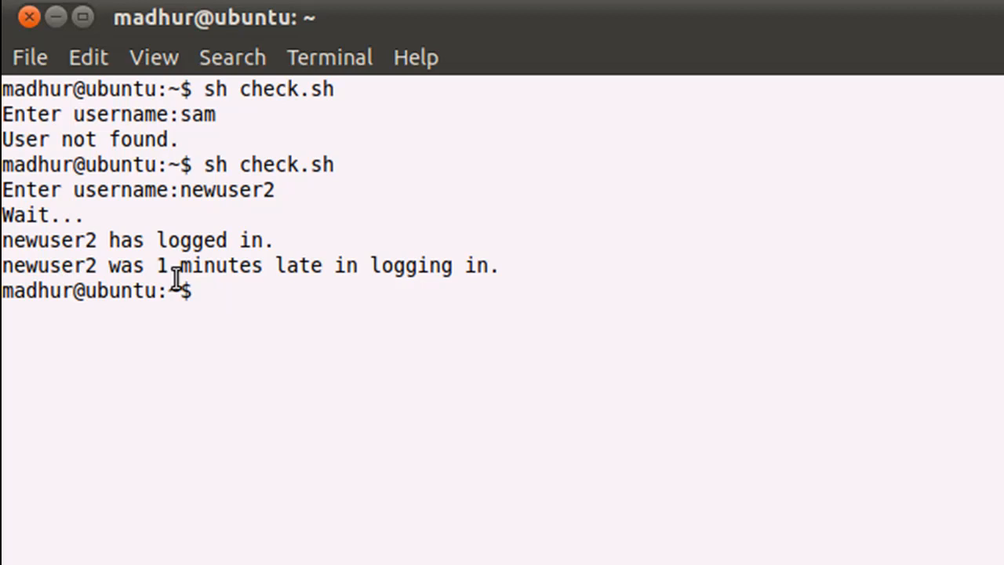
mouse_move(451, 317)
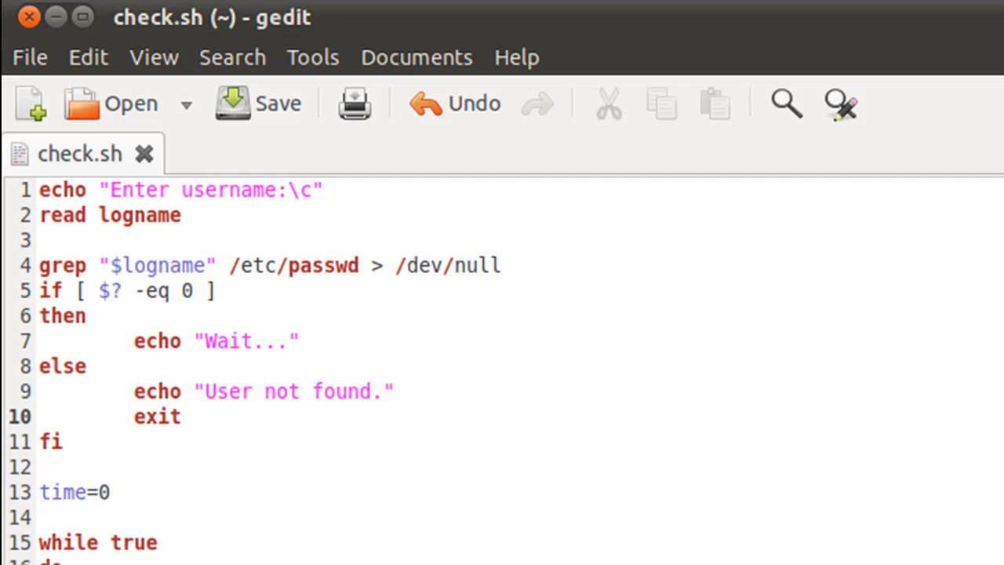
Step: Bring check.sh back into focus with the cursor on the exit line of the else branch
click(182, 417)
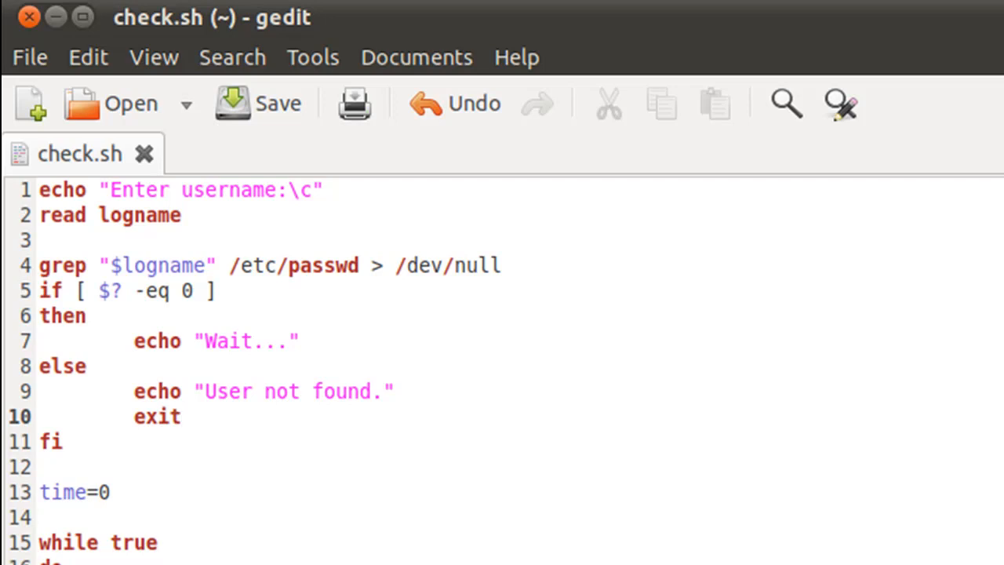
click(180, 415)
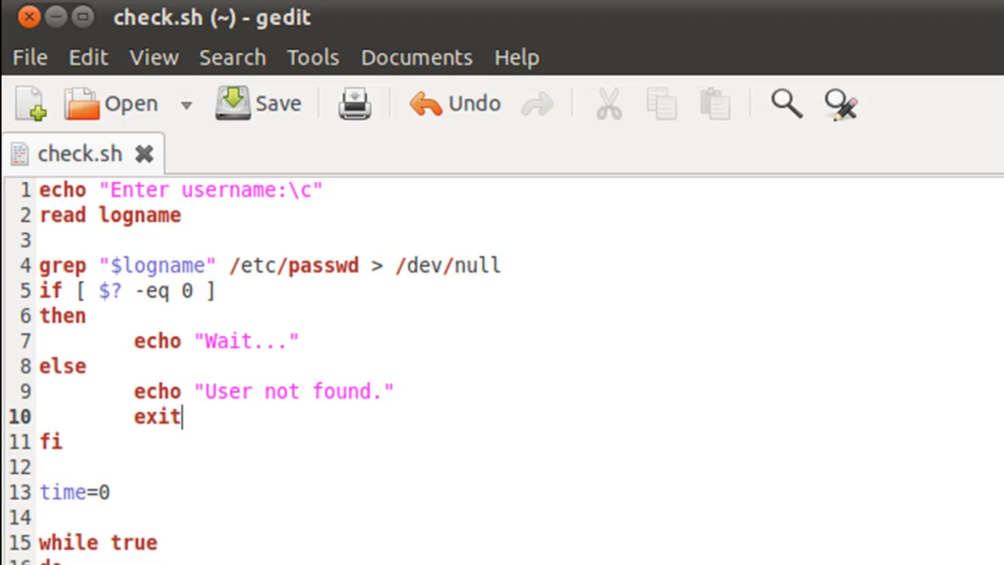